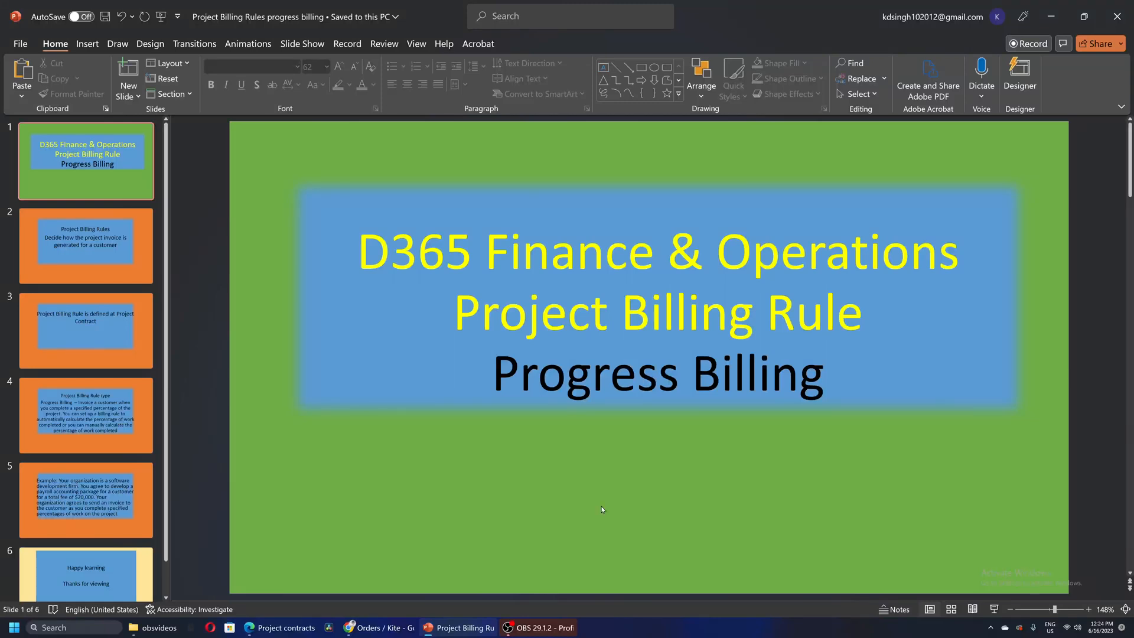
Leave the progress billing slides and switch to project contract 00000153 PCFORPROGRESS in Edge
click(84, 500)
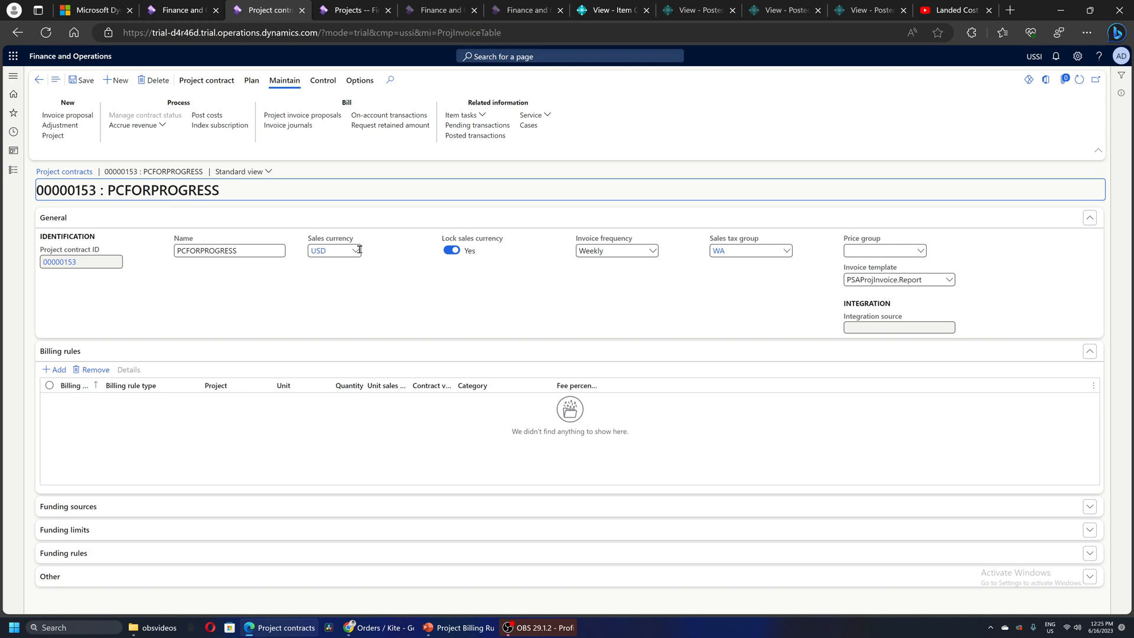
Add billing rule 000000027 with line type Progress to contract 00000153
click(81, 261)
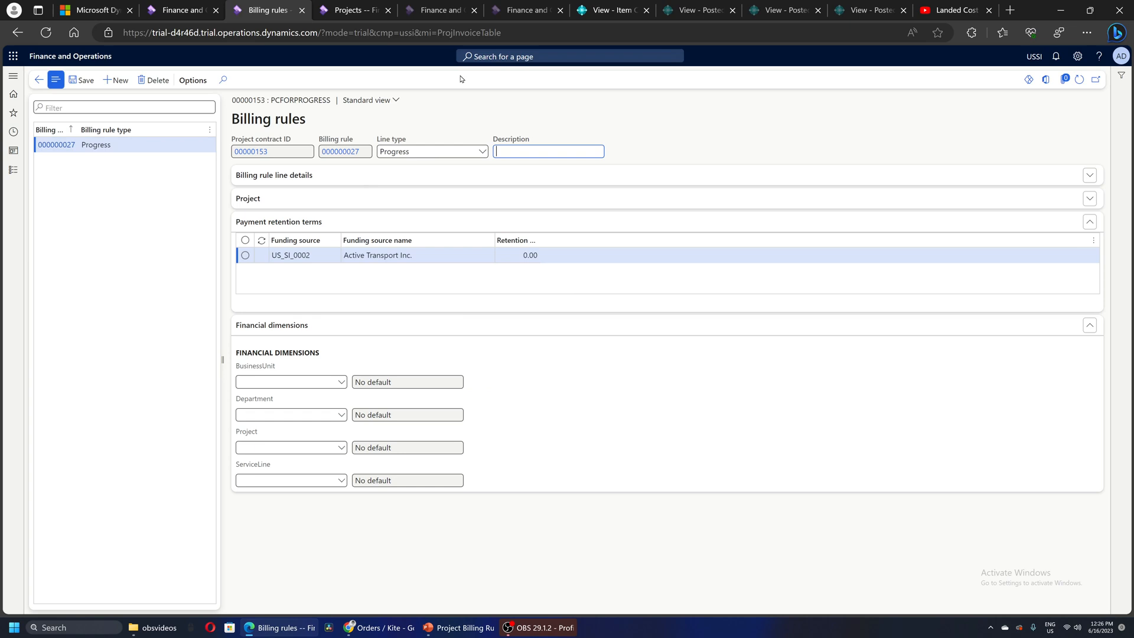
Describe the rule as 'Progress', link project 00000178 with category Fee, and open that project
text(Progress)
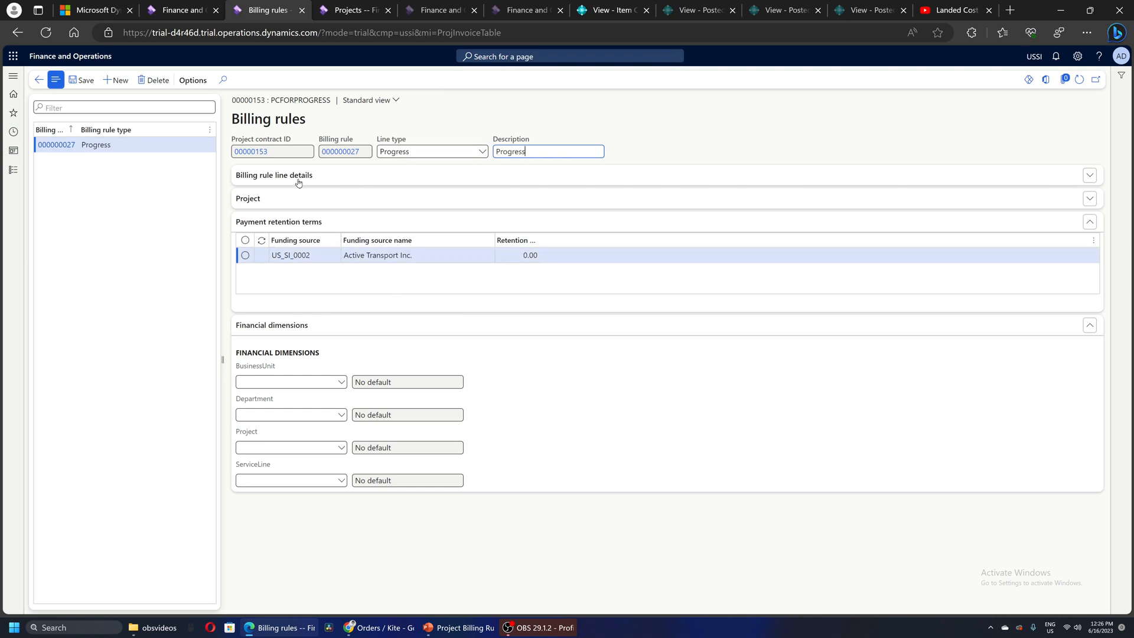
click(274, 175)
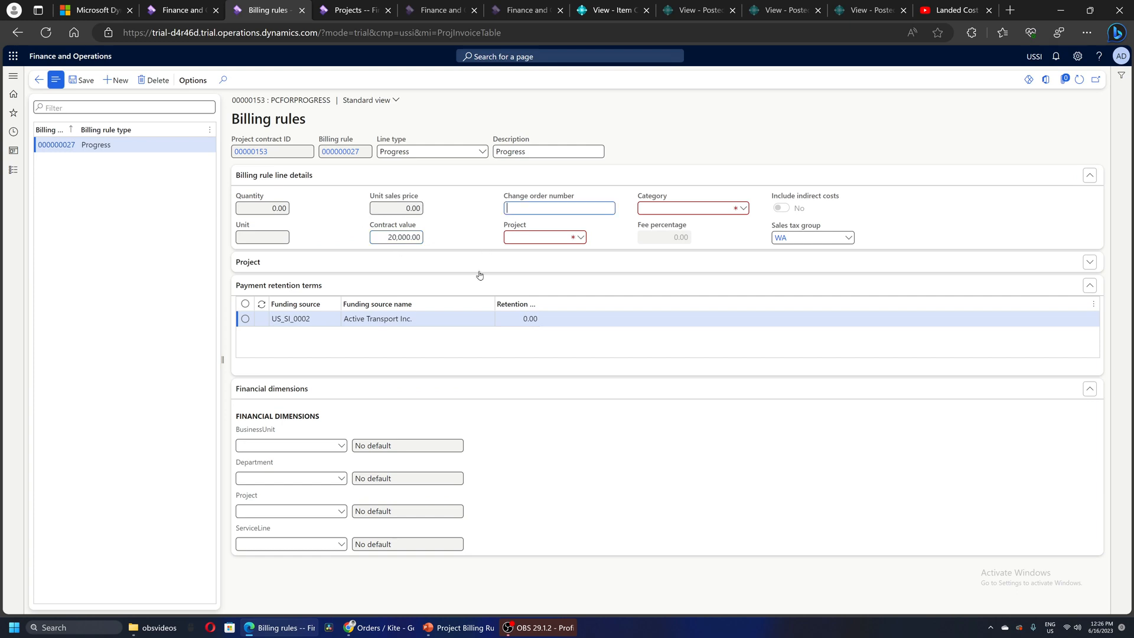
click(544, 238)
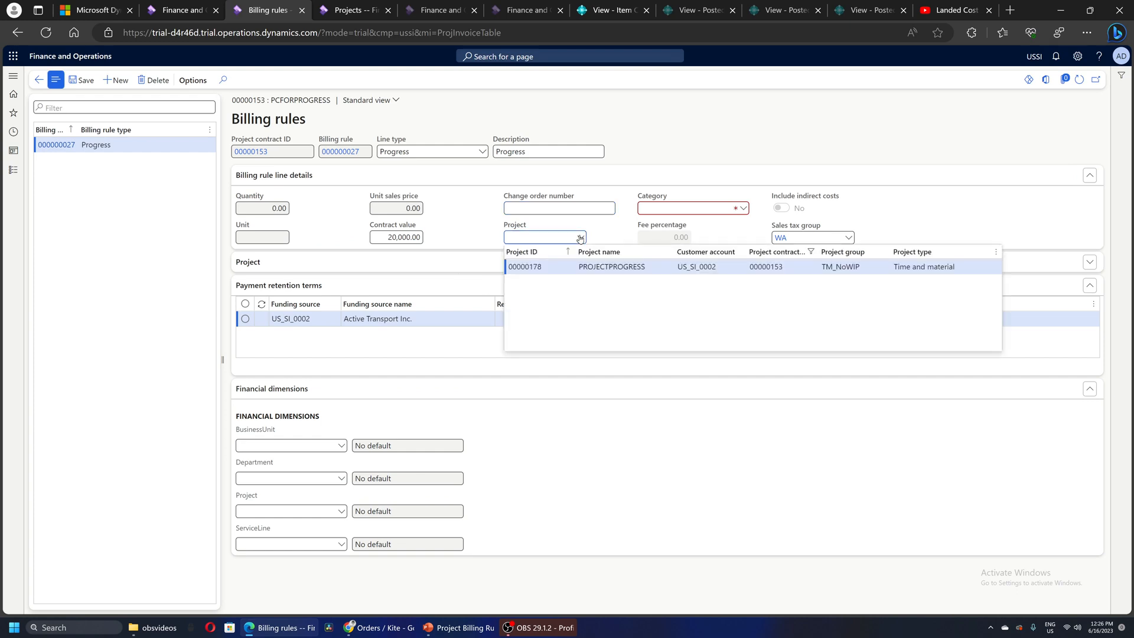
click(526, 267)
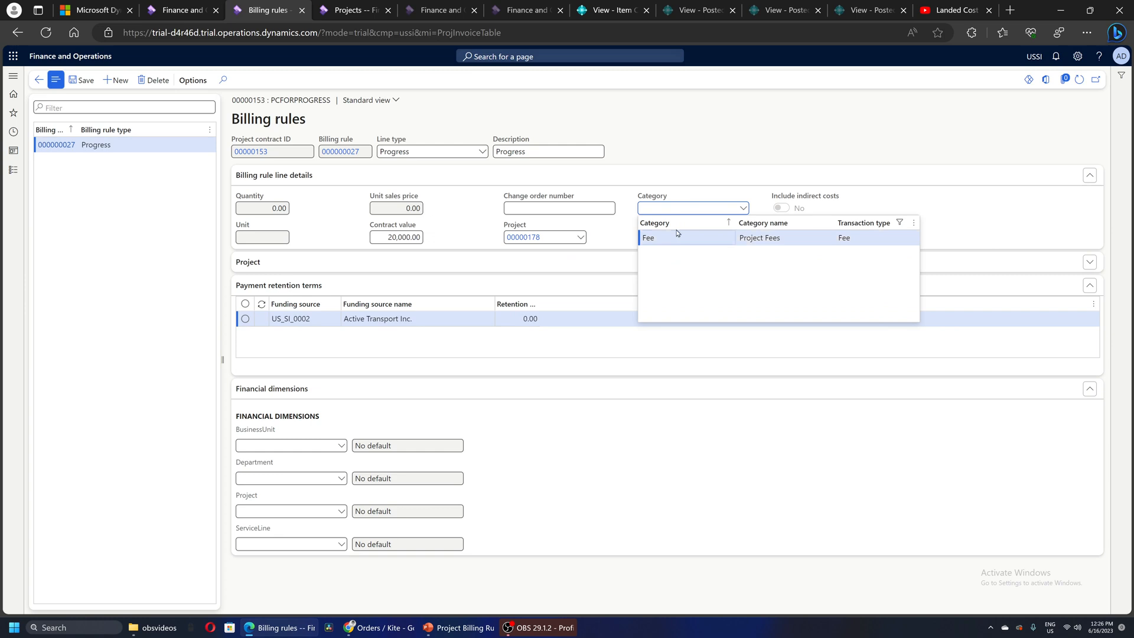
click(648, 237)
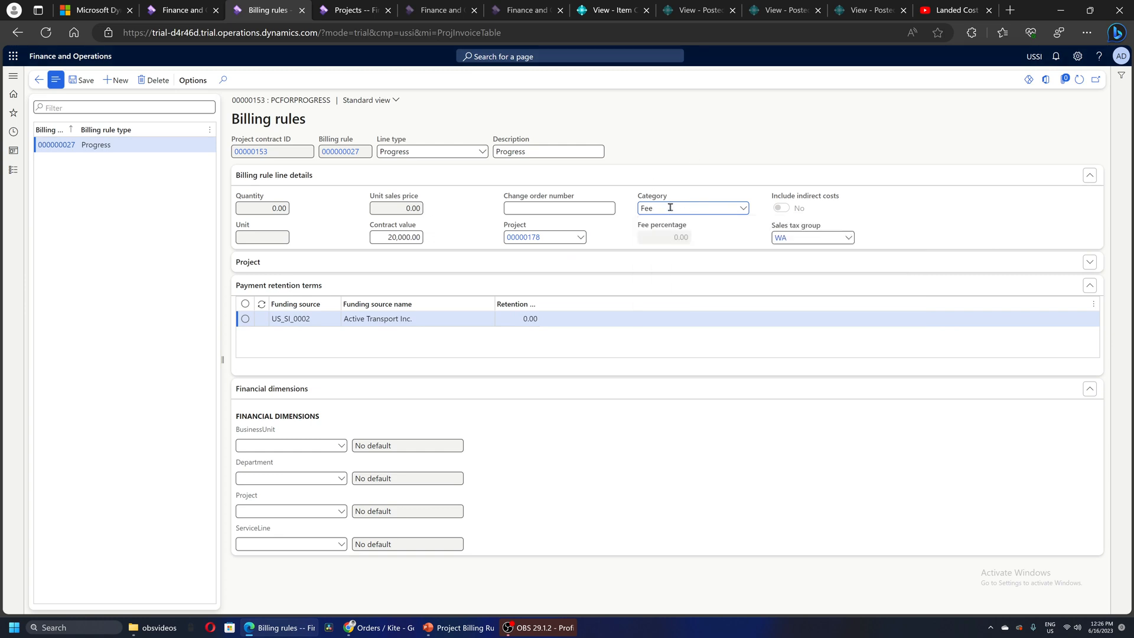
mouse_move(671, 160)
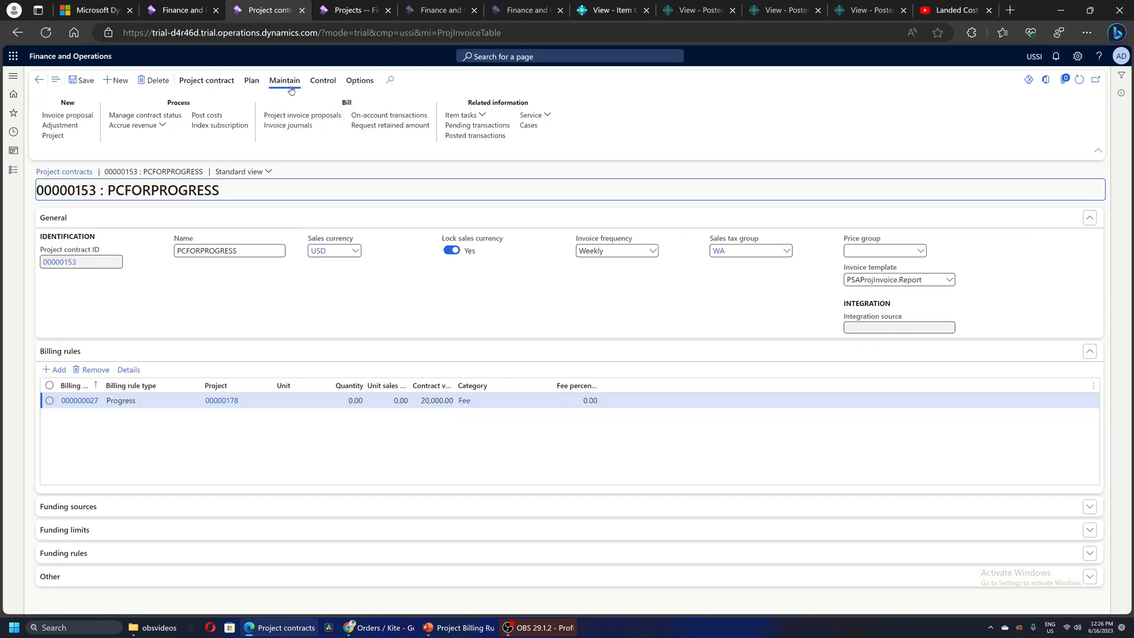
click(221, 400)
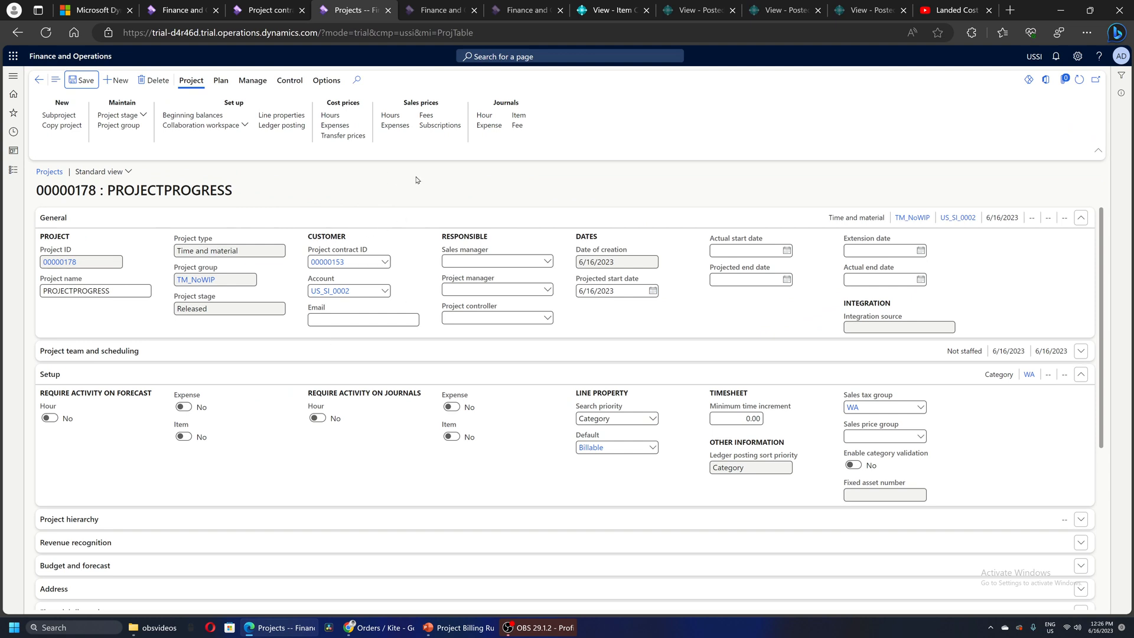
mouse_move(485, 177)
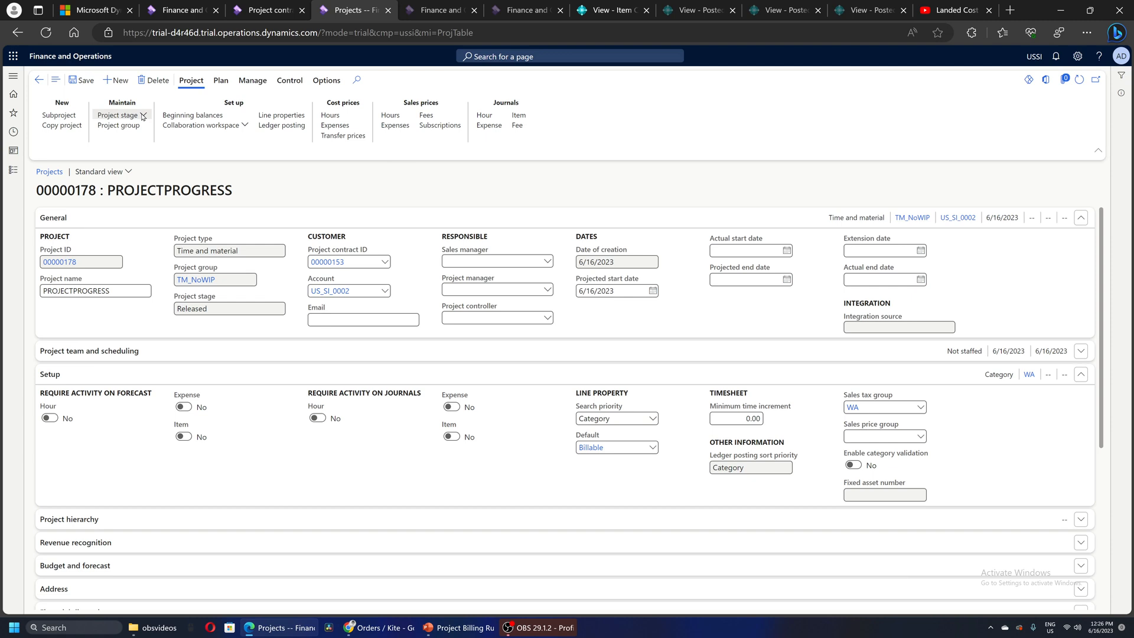
Check that project 00000178's stage is Released without changing it
click(117, 115)
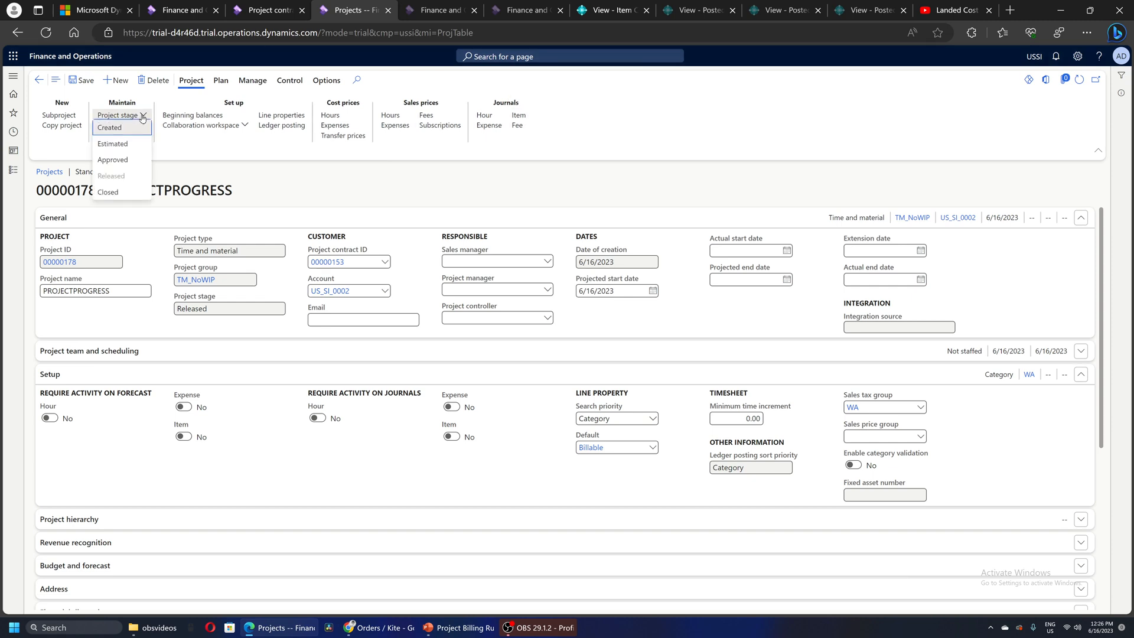
click(119, 116)
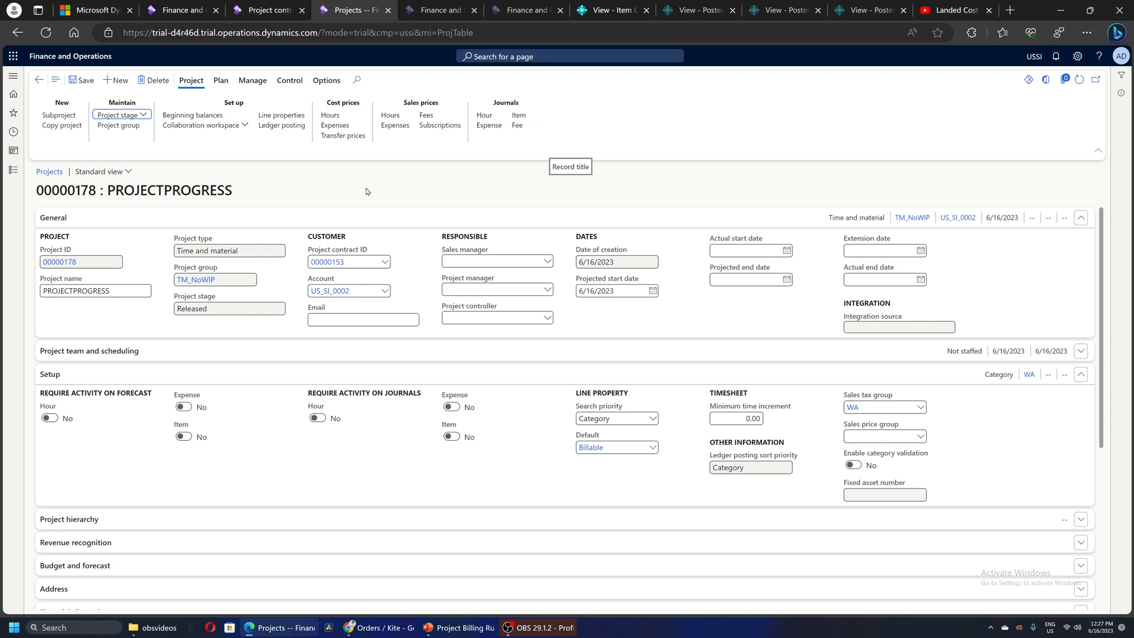
mouse_move(375, 209)
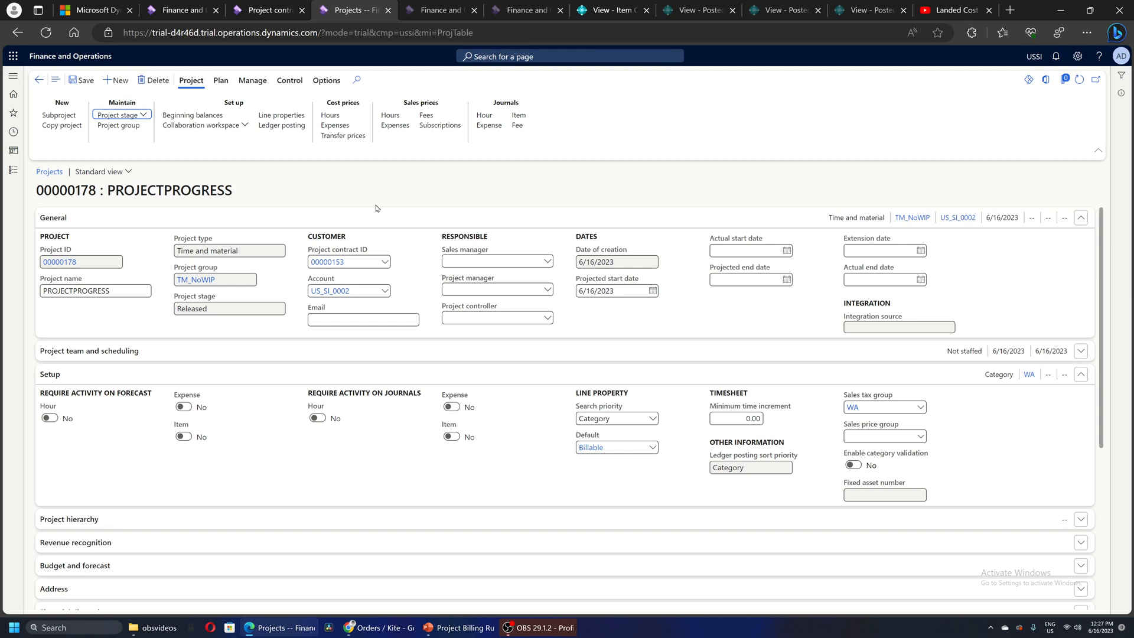
mouse_move(381, 205)
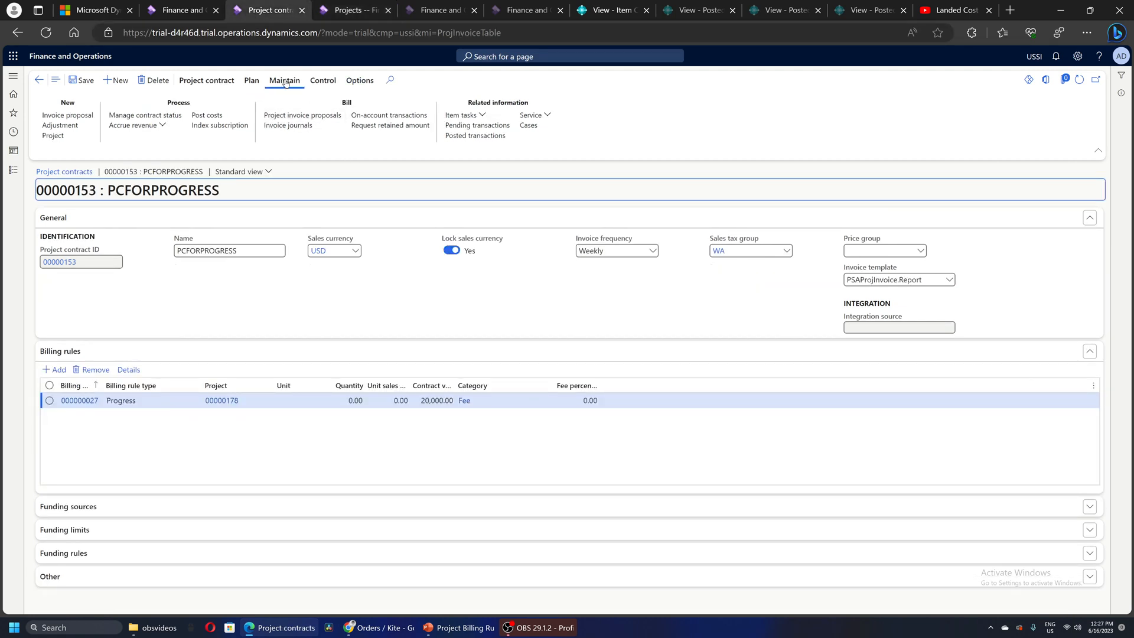
mouse_move(145, 115)
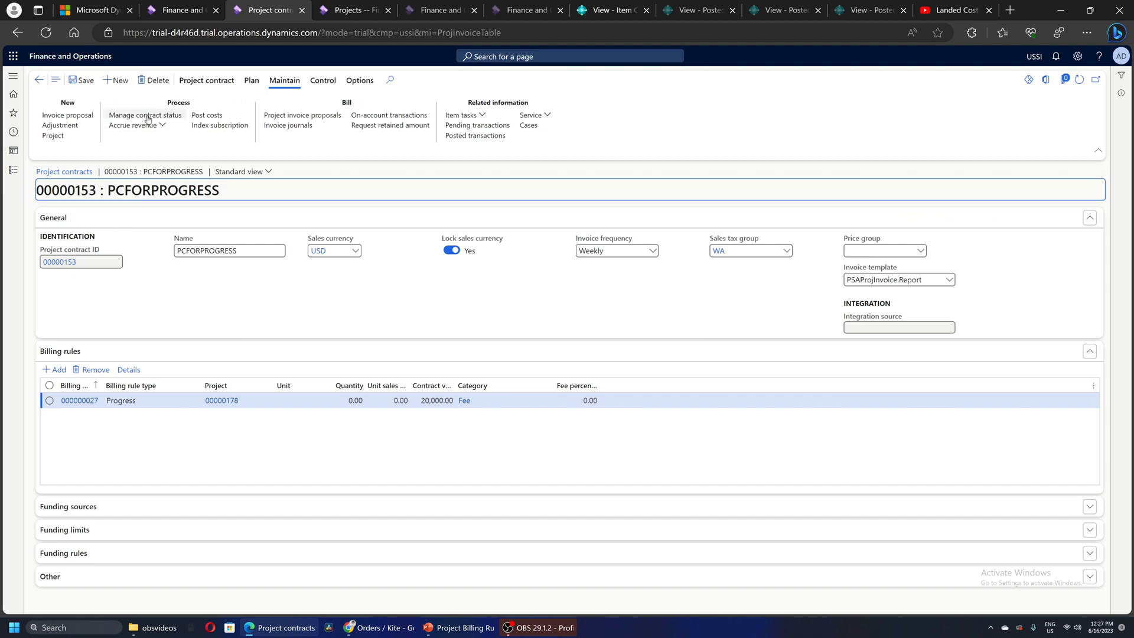
Show contract status for rule 000000027: 20,000.00 remaining, 0.00 complete
click(144, 115)
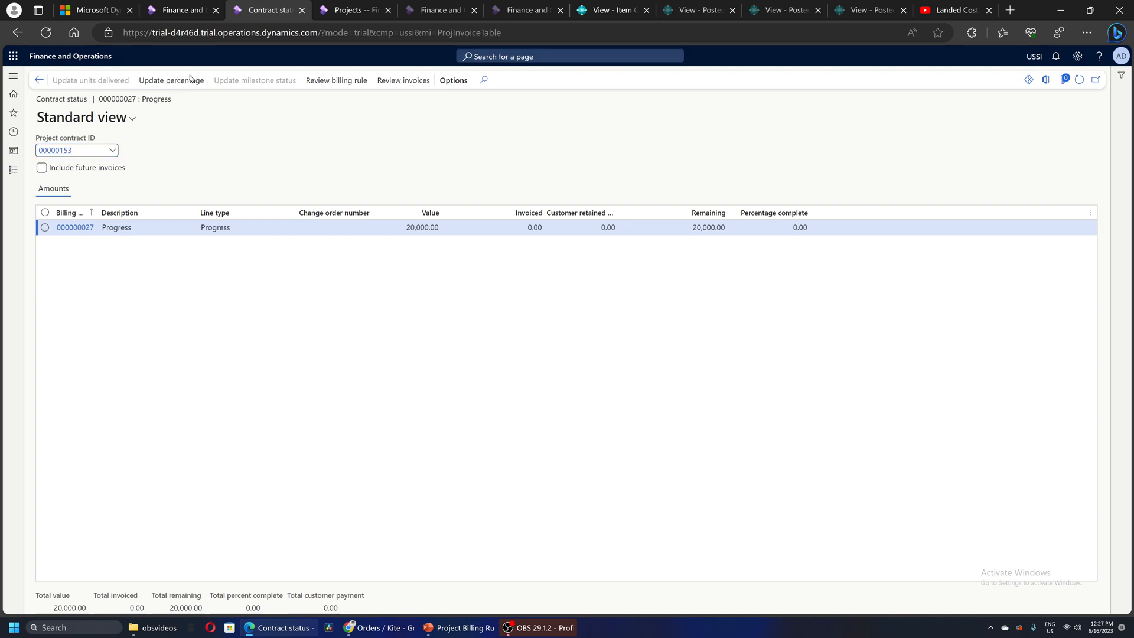
Enter 20 percent to bill for Progress rule 000000027
click(171, 79)
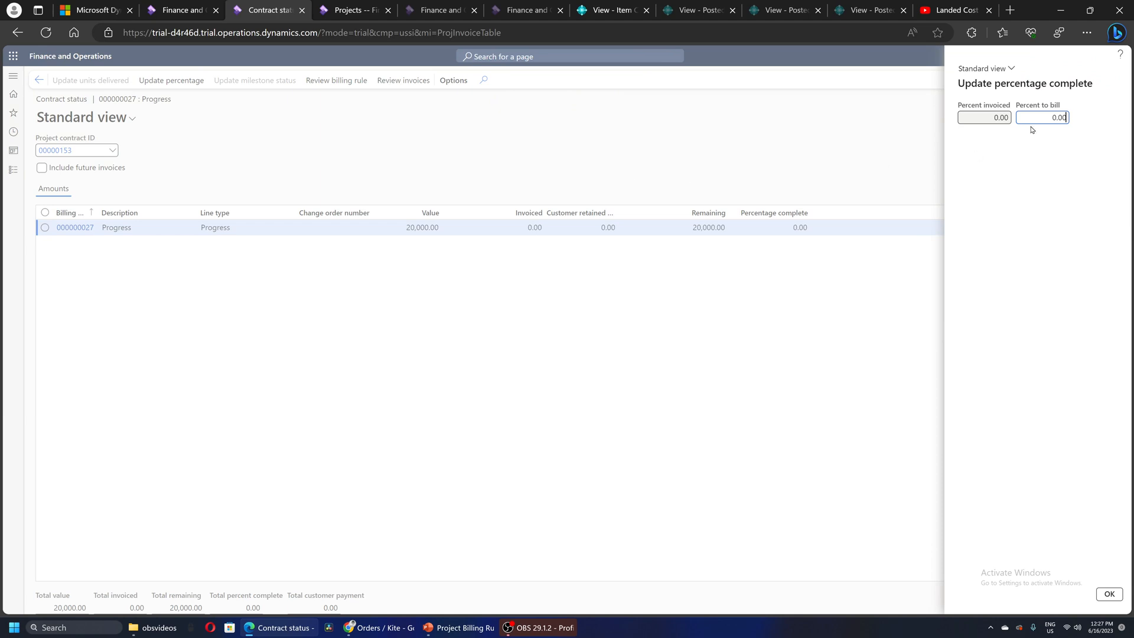
text(20)
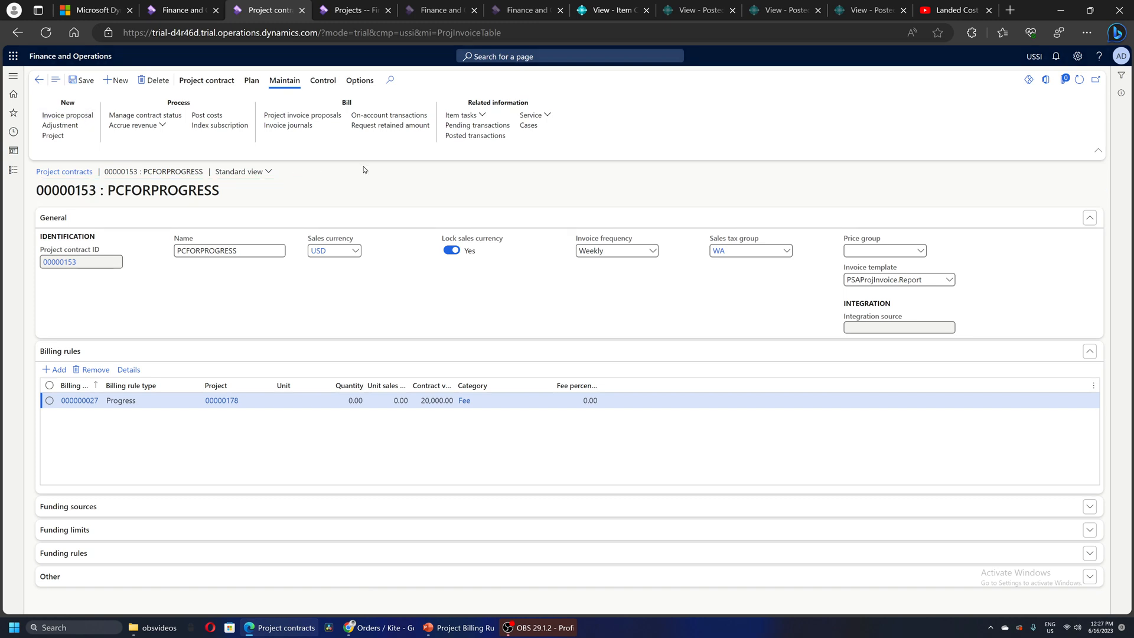
Create invoice proposal PJIP_00000187 from Progress rule line 000000027 for 4,000.00
click(68, 114)
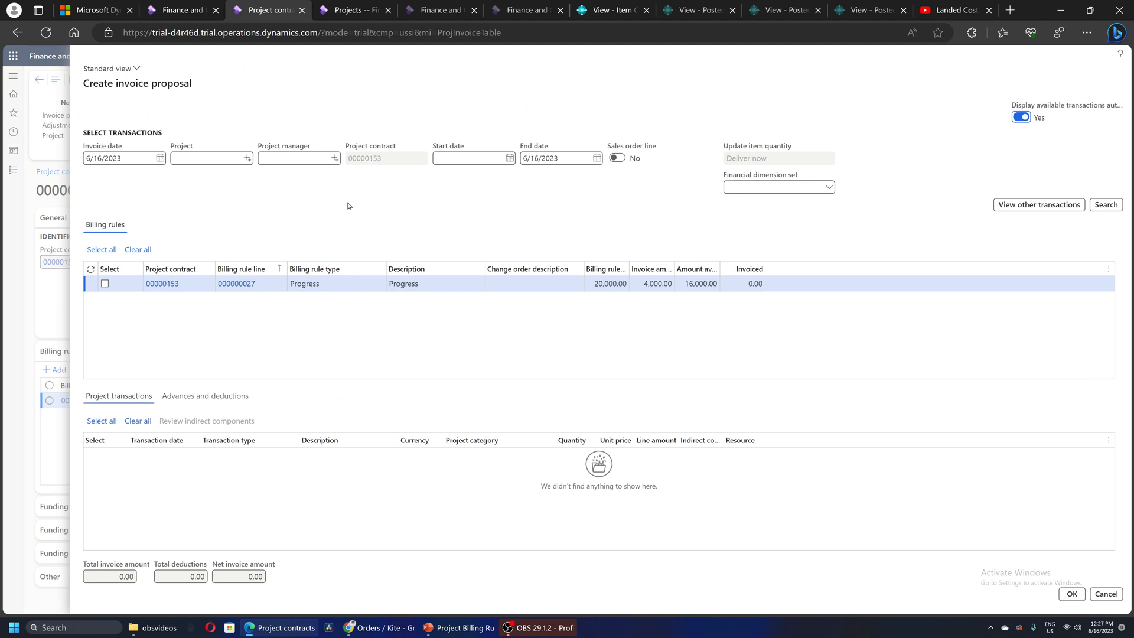
mouse_move(303, 174)
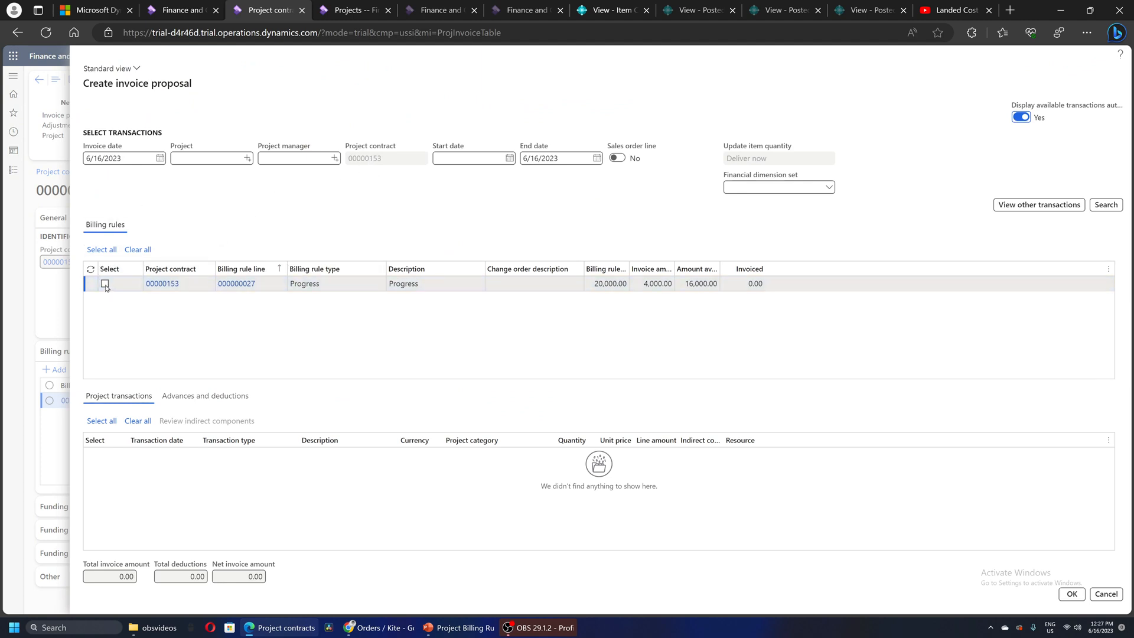
click(105, 283)
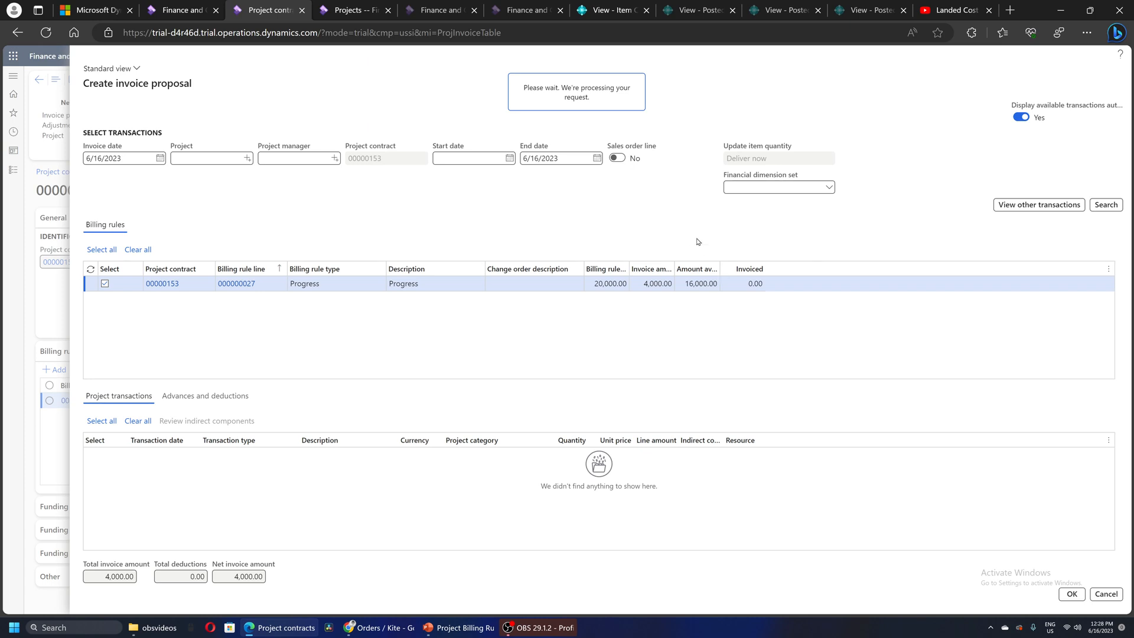
mouse_move(628, 345)
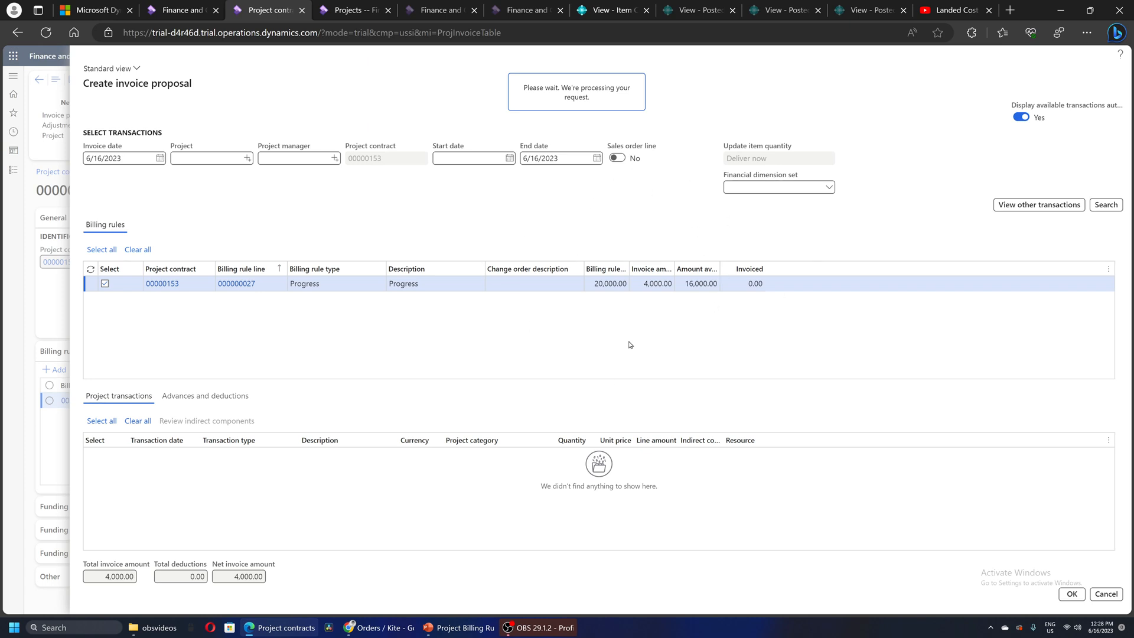
mouse_move(430, 131)
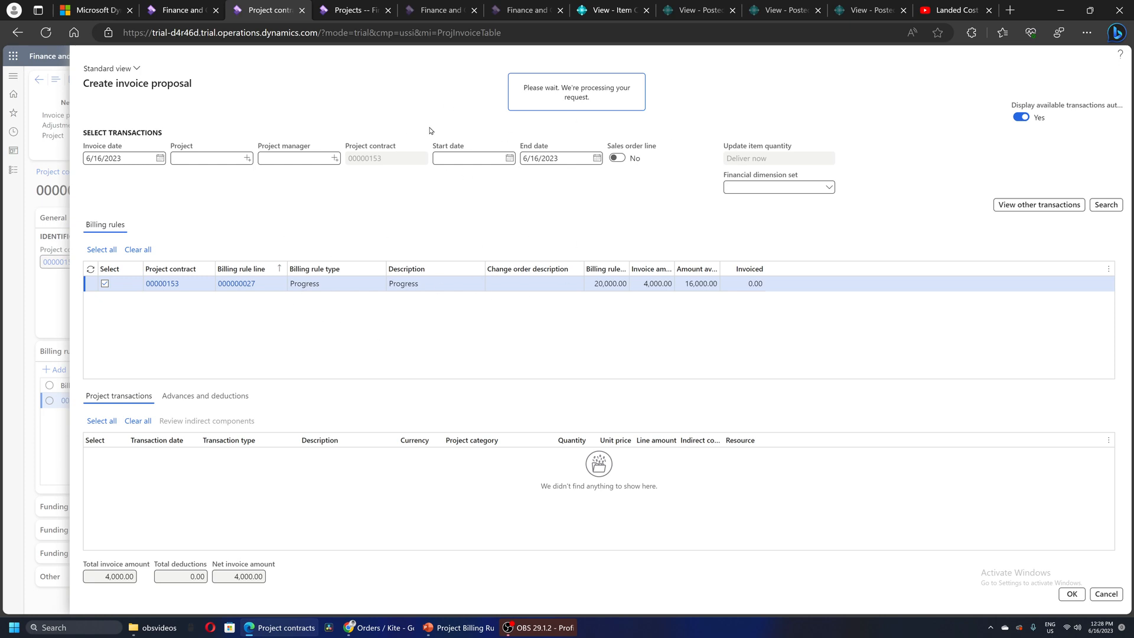
mouse_move(626, 218)
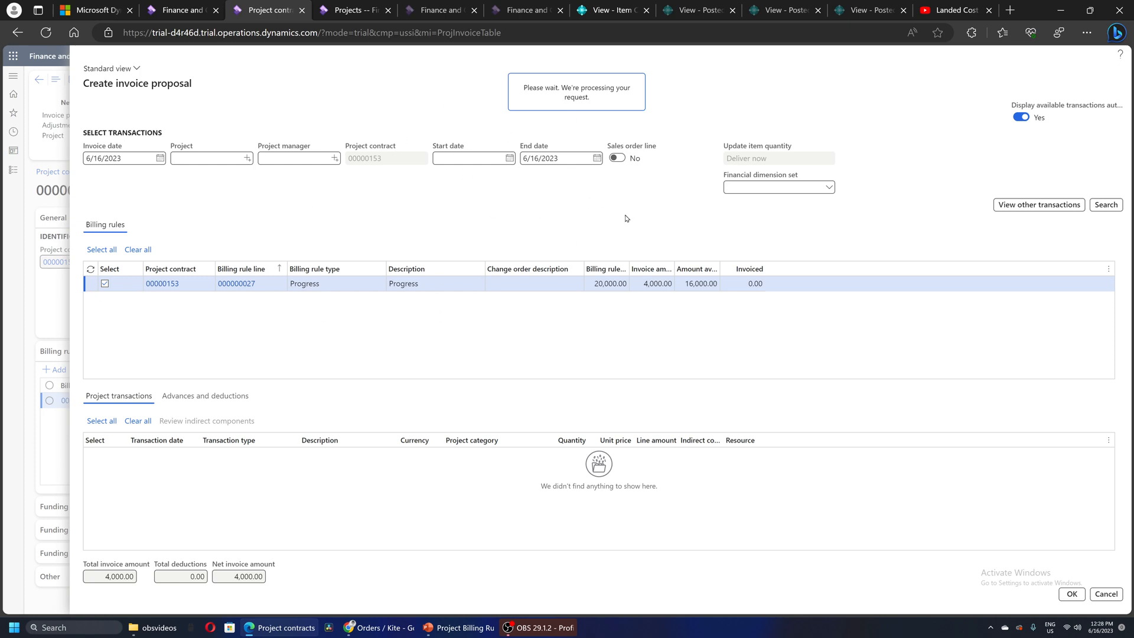
mouse_move(625, 218)
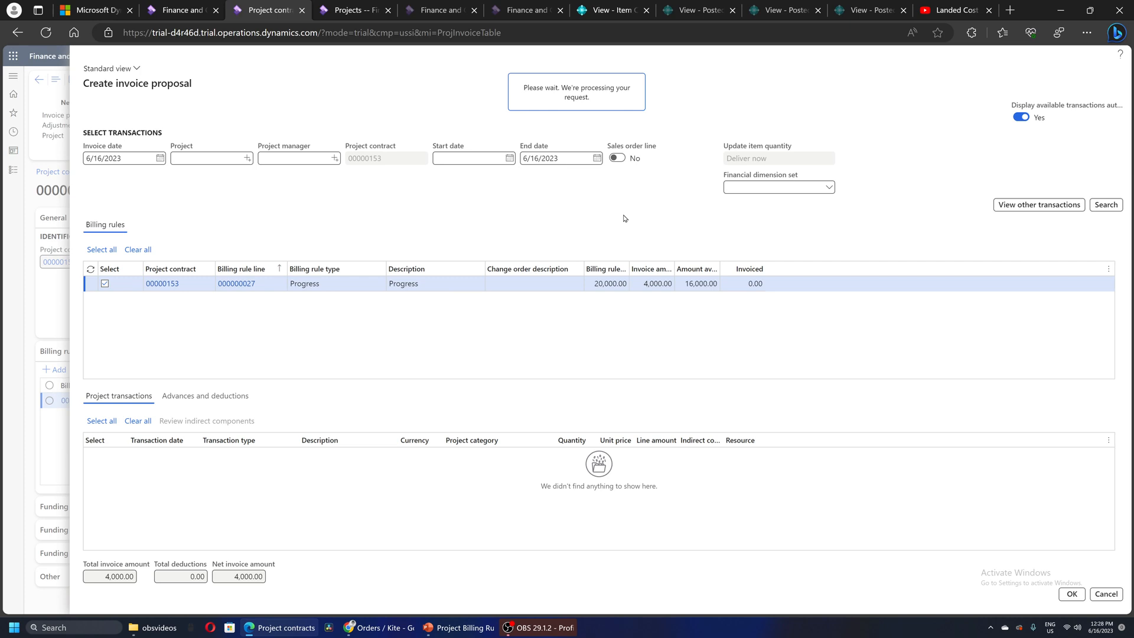
mouse_move(407, 226)
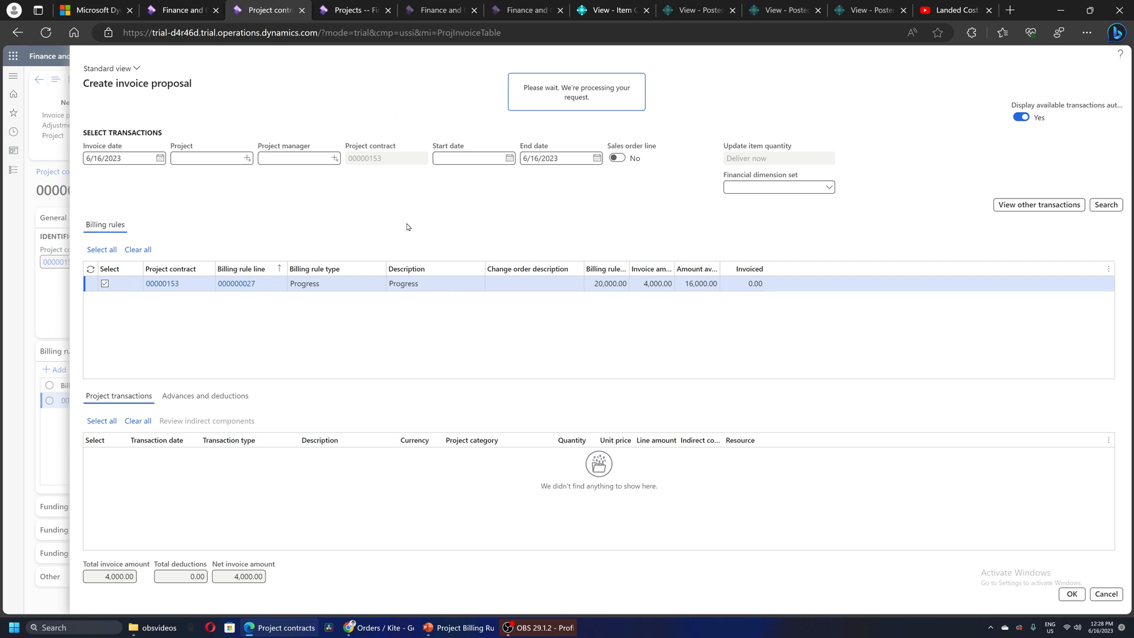
mouse_move(434, 228)
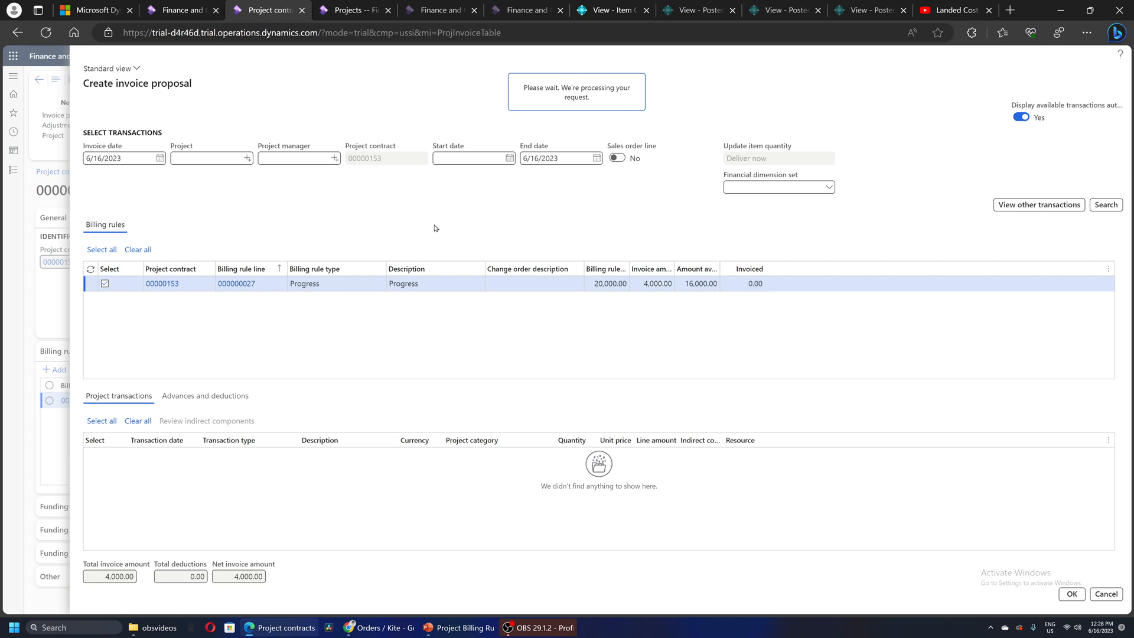
mouse_move(400, 81)
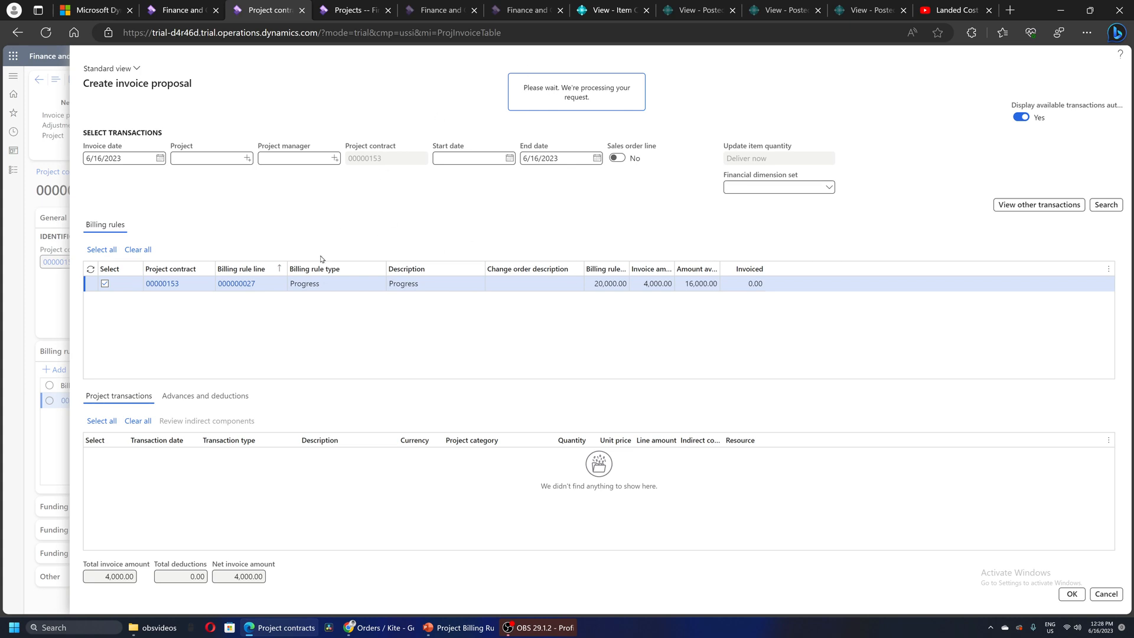
mouse_move(371, 114)
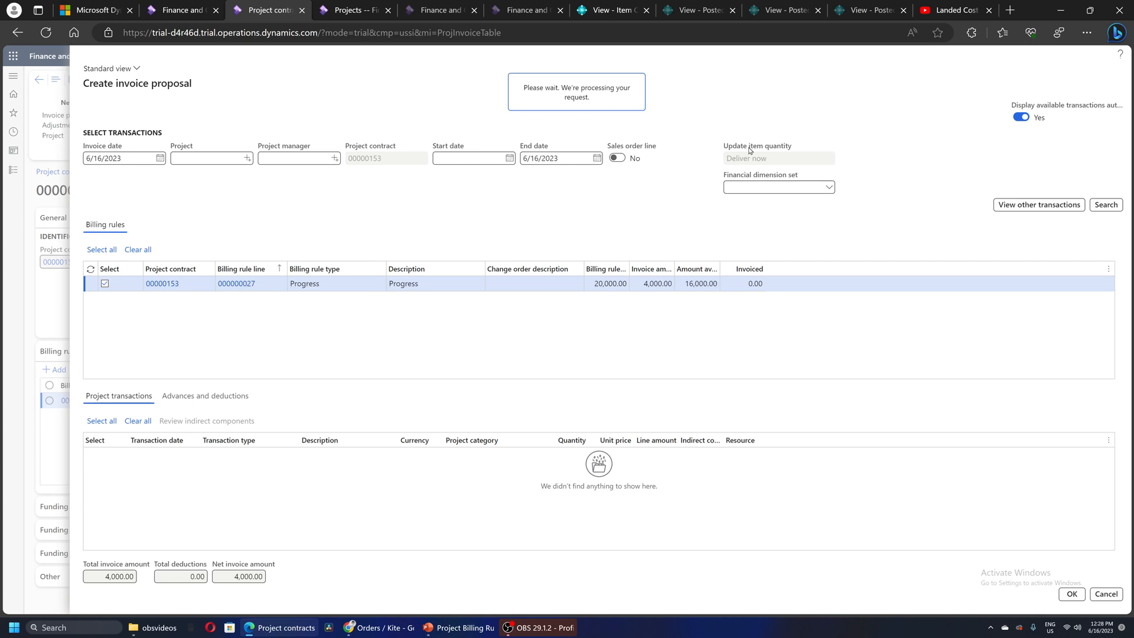
click(1071, 594)
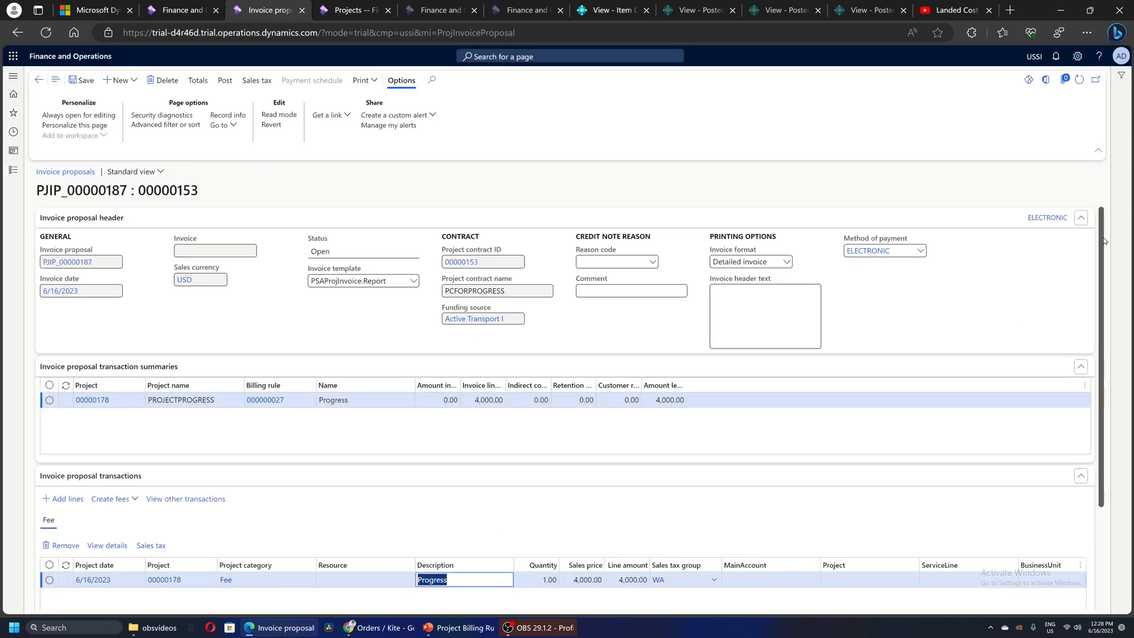
Post proposal PJIP_00000187 with Posting = Yes and accept the no-print warning
scroll(down, 3)
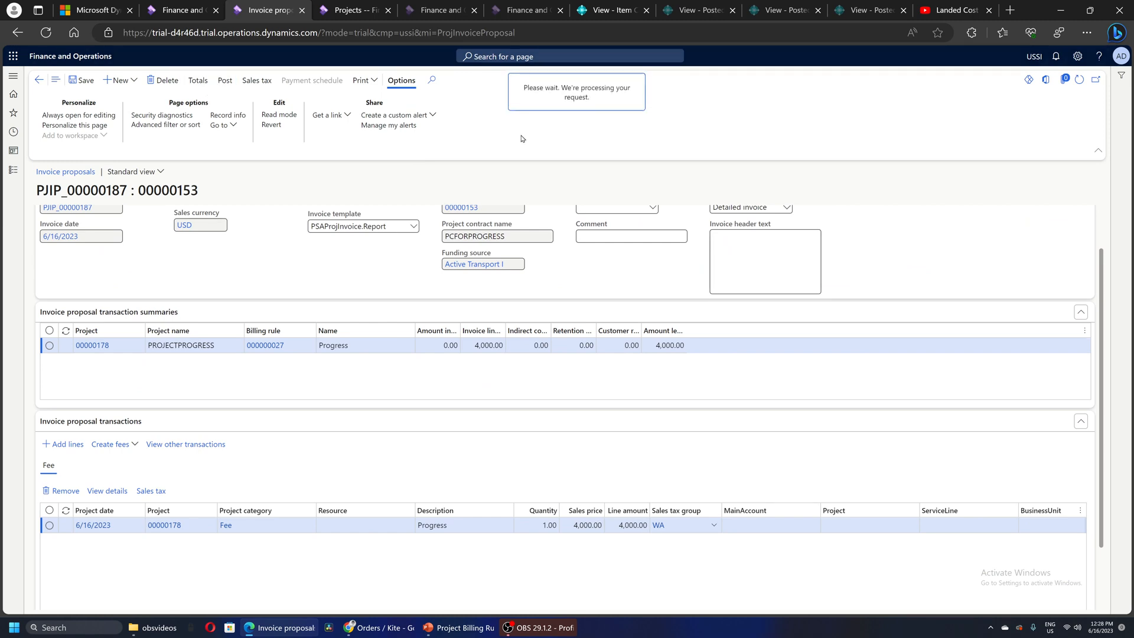
click(225, 81)
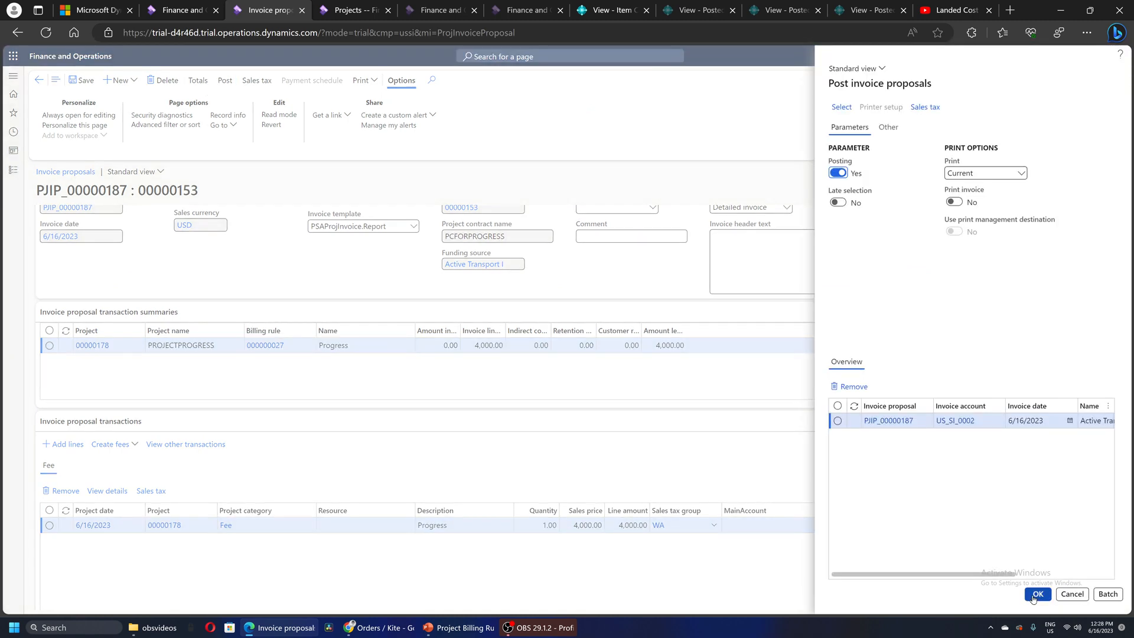
click(1038, 594)
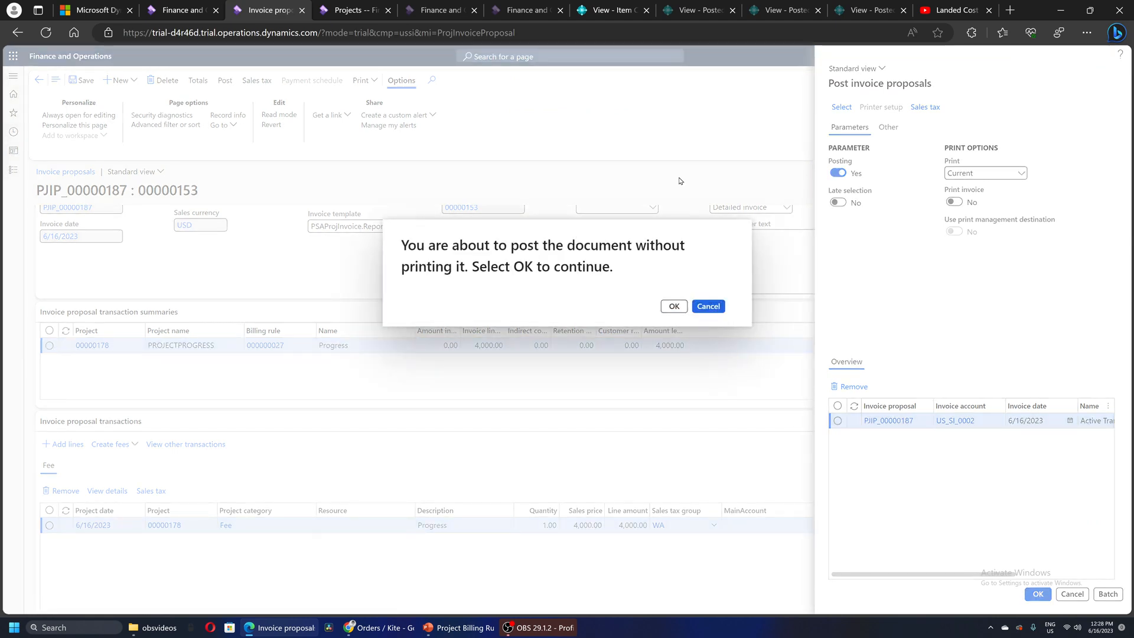
click(673, 306)
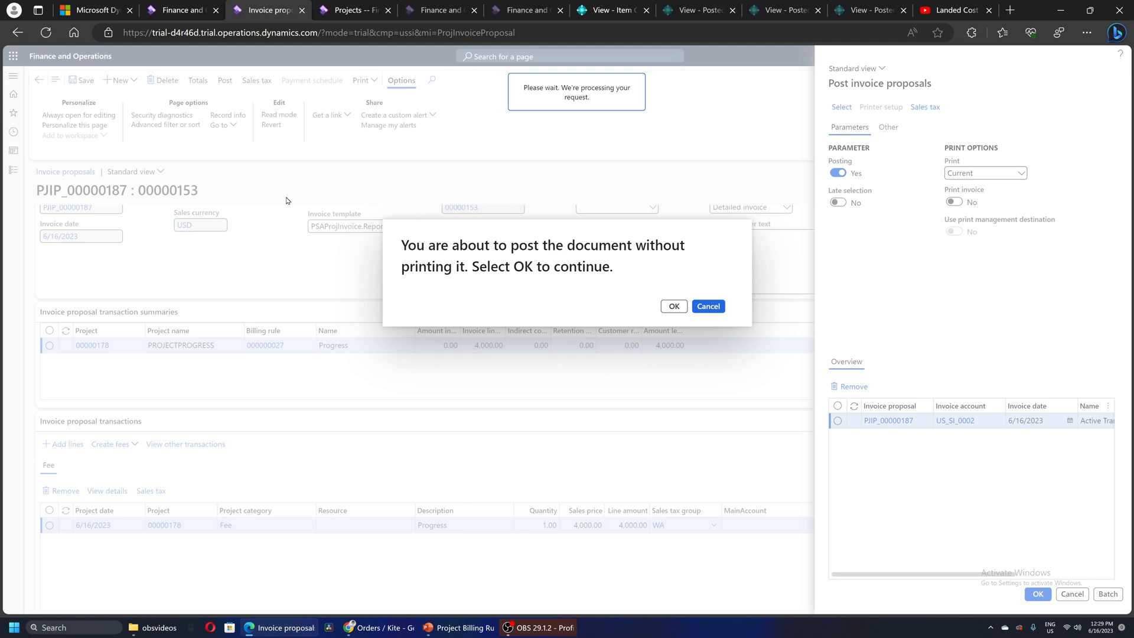
mouse_move(486, 237)
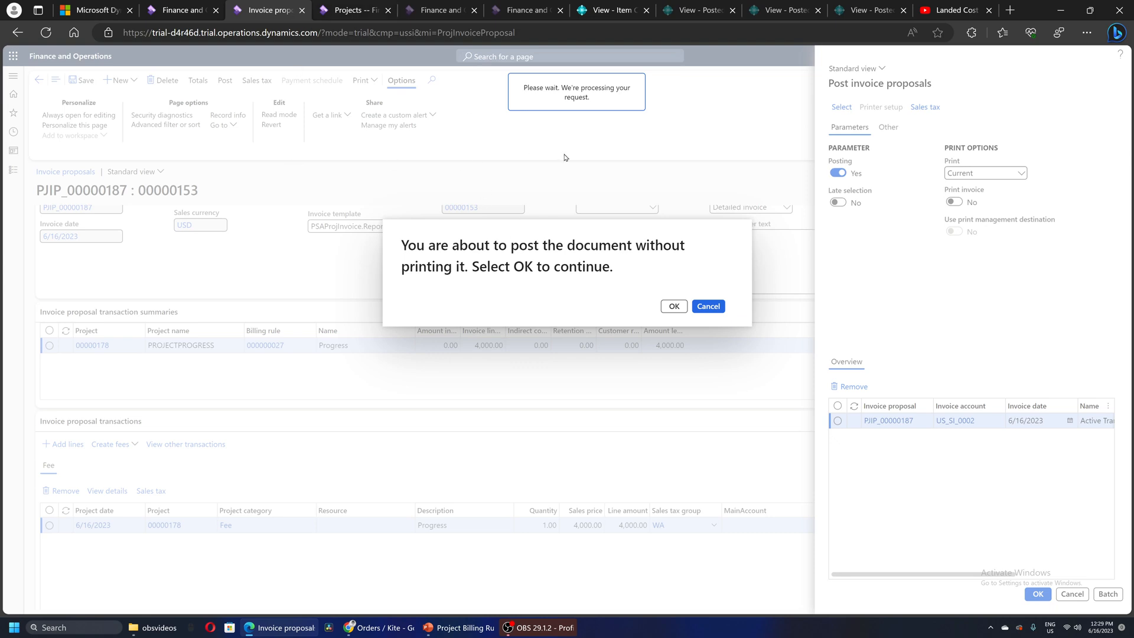
mouse_move(592, 156)
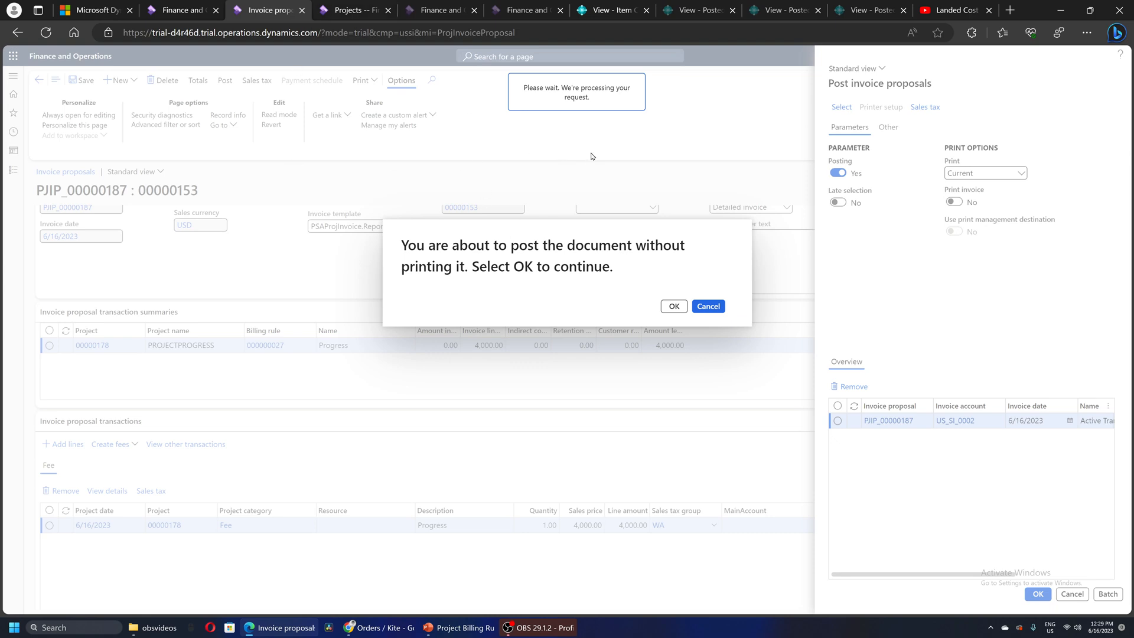
mouse_move(589, 154)
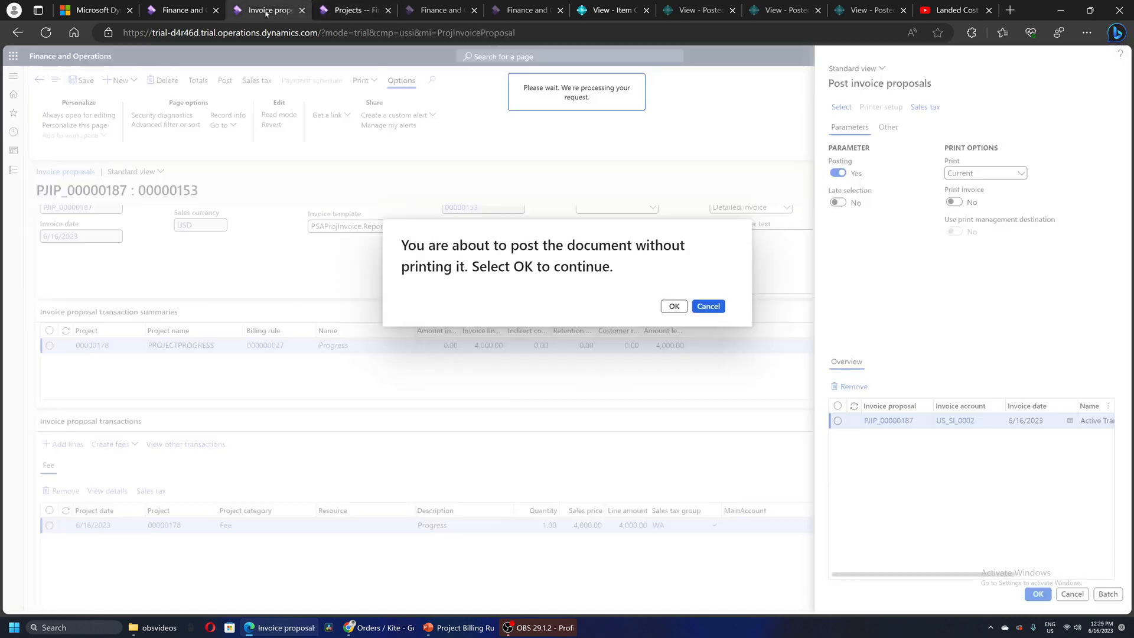
click(673, 306)
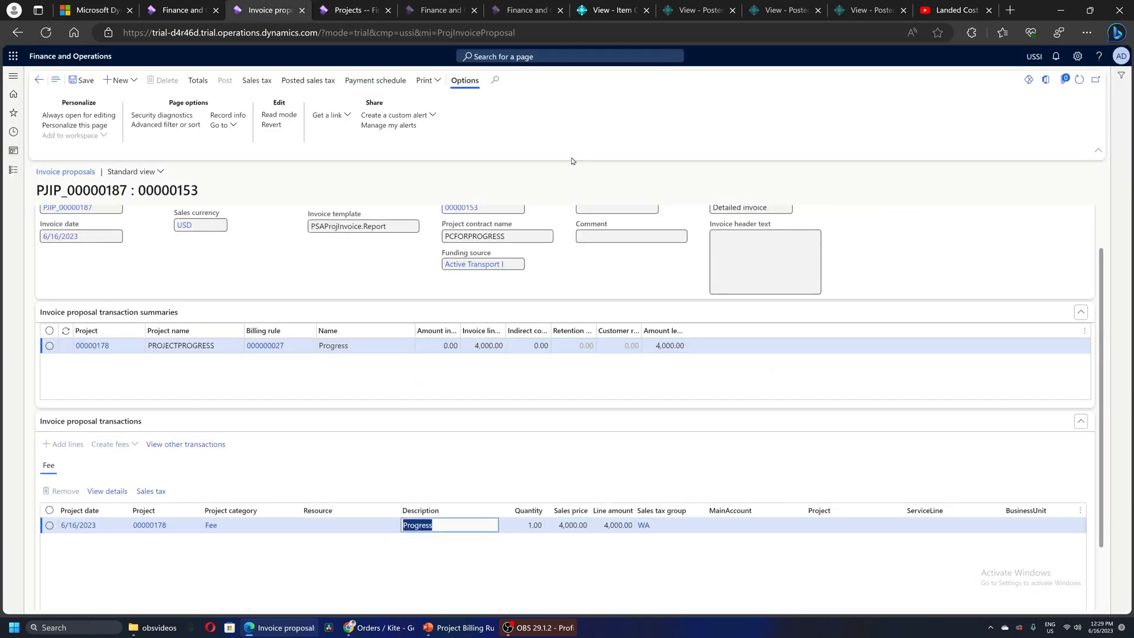
mouse_move(325, 164)
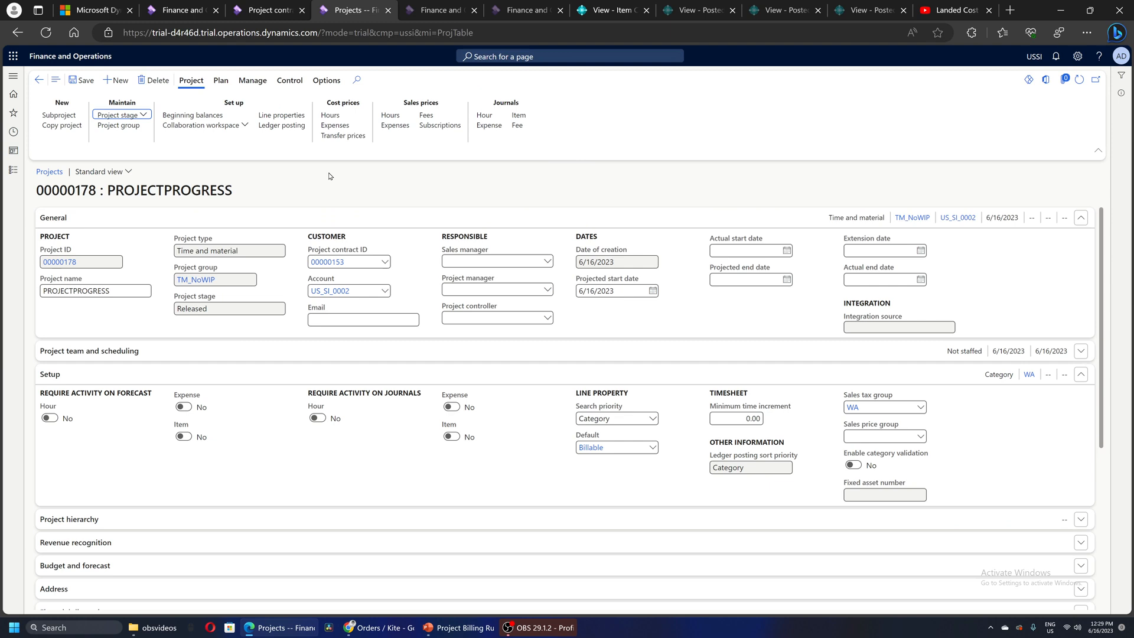
Review the project statement's Profit and loss tab showing 4,000.00 invoiced revenue
click(289, 80)
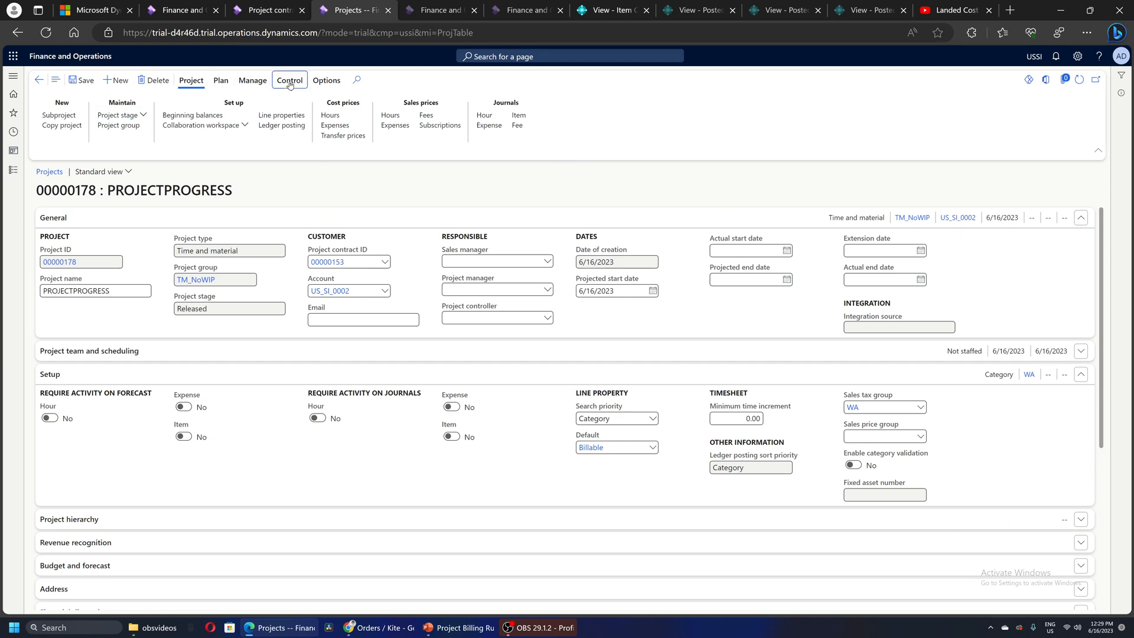
click(289, 80)
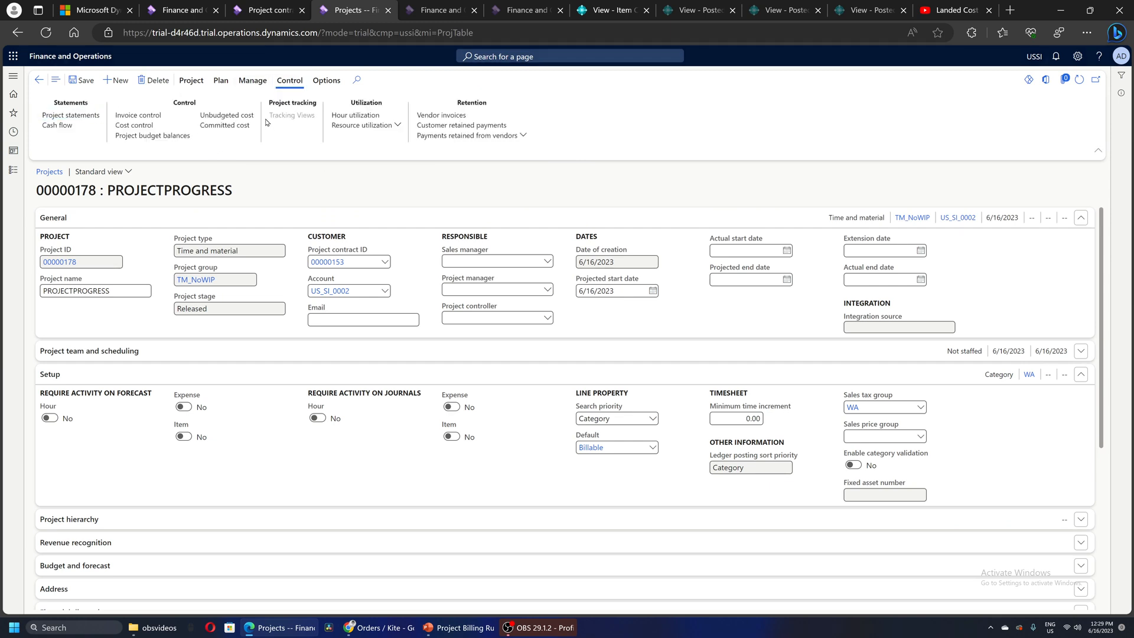
click(70, 115)
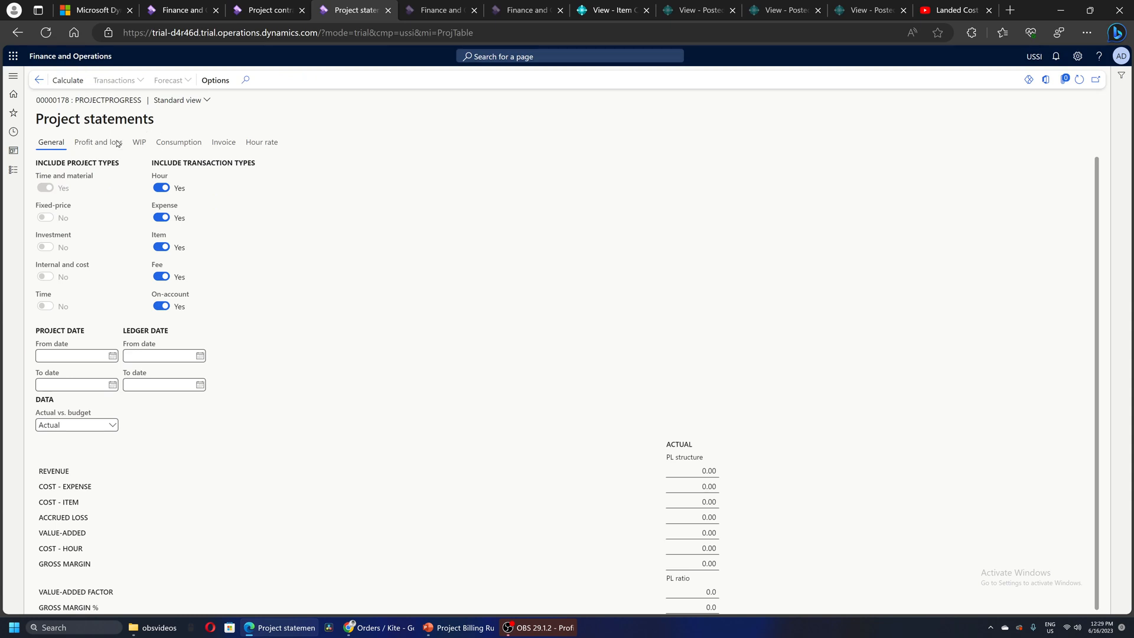
click(97, 142)
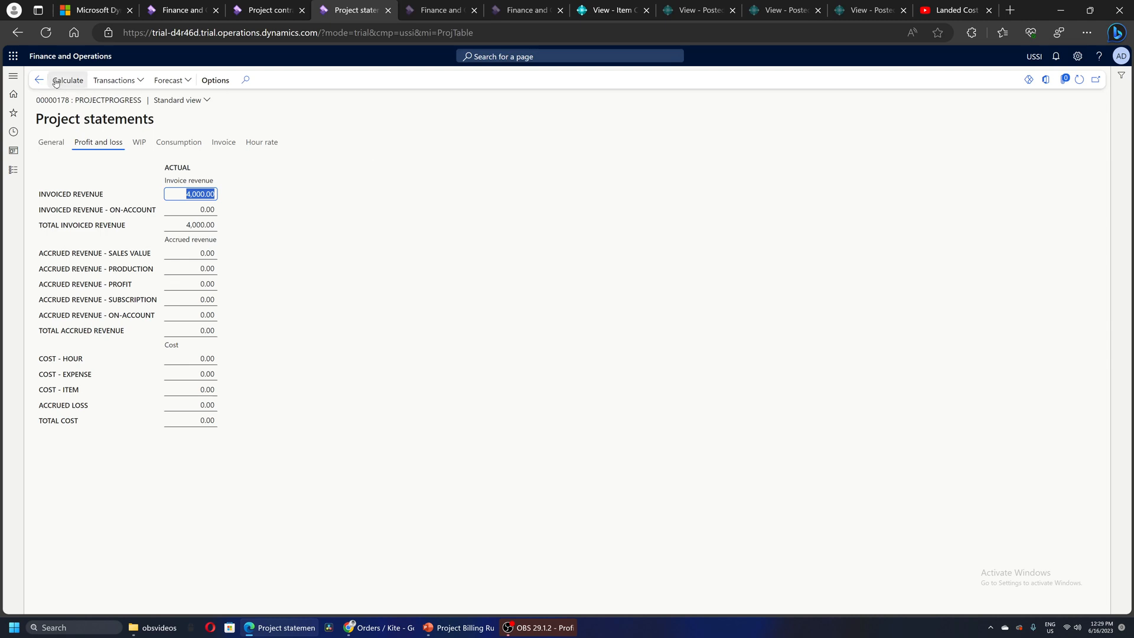
click(39, 80)
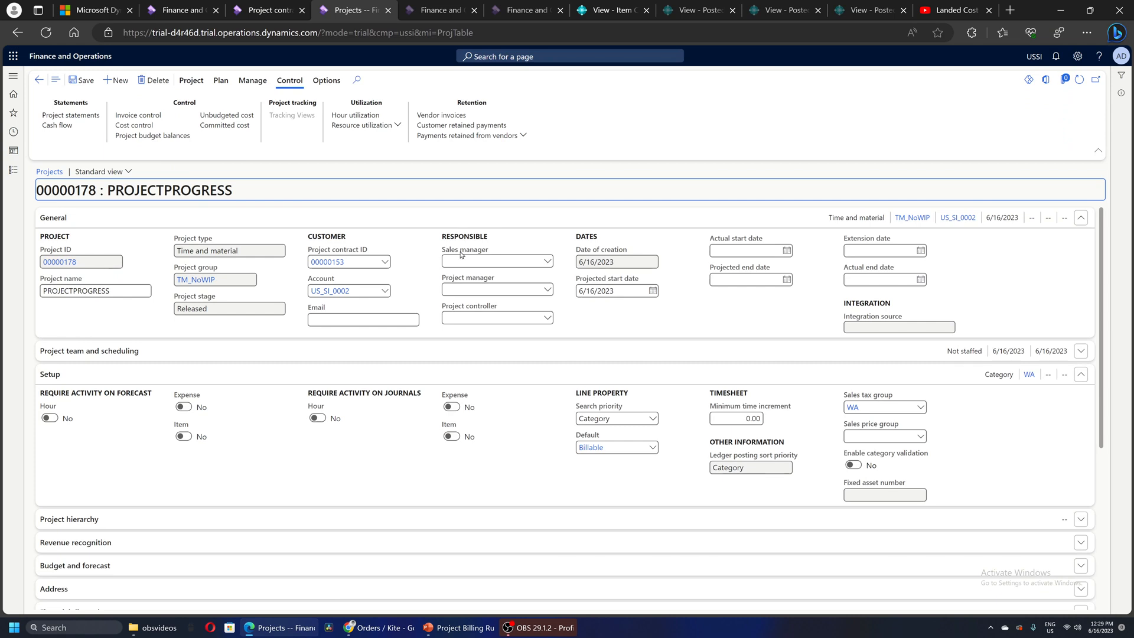
mouse_move(460, 254)
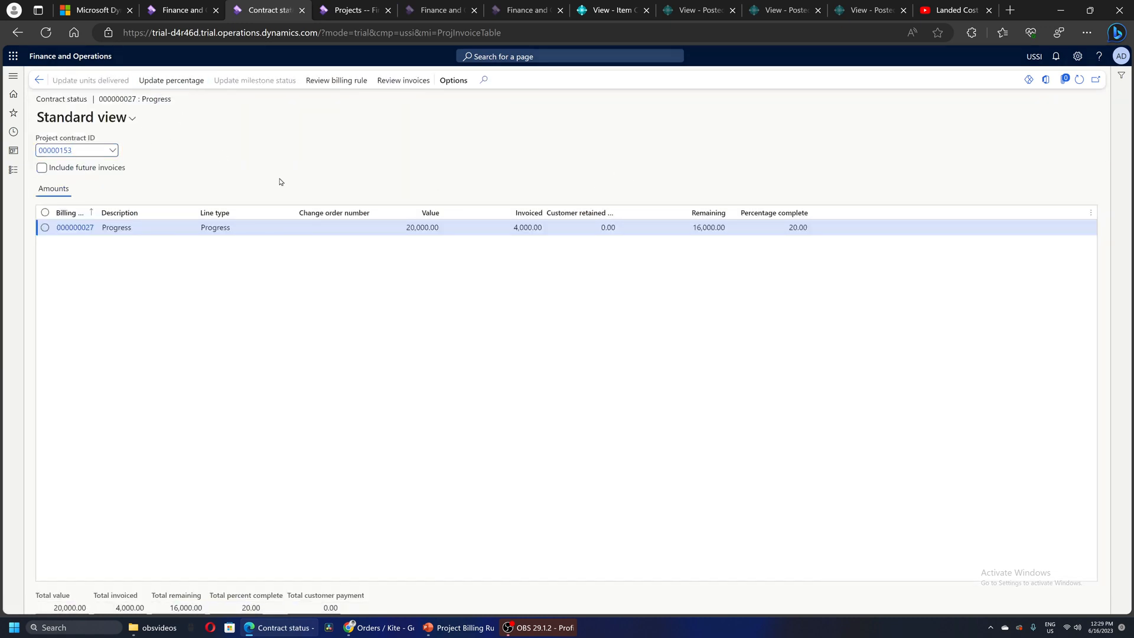
Change percent to bill from 20 to 30 for rule 000000027 in Contract status
click(172, 81)
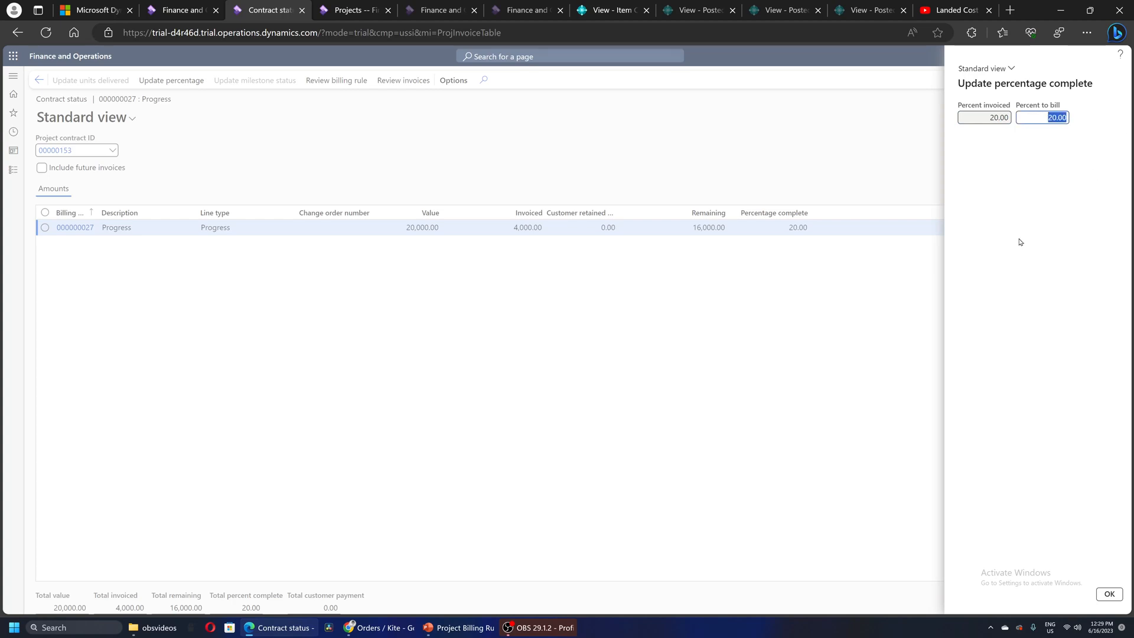
text(30)
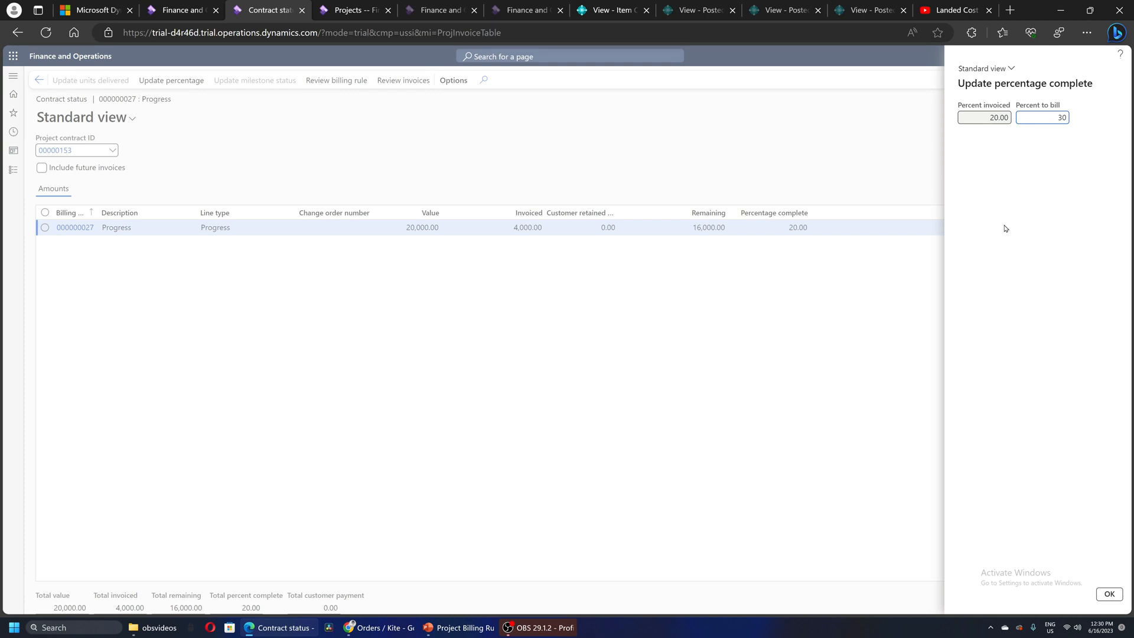
click(1042, 117)
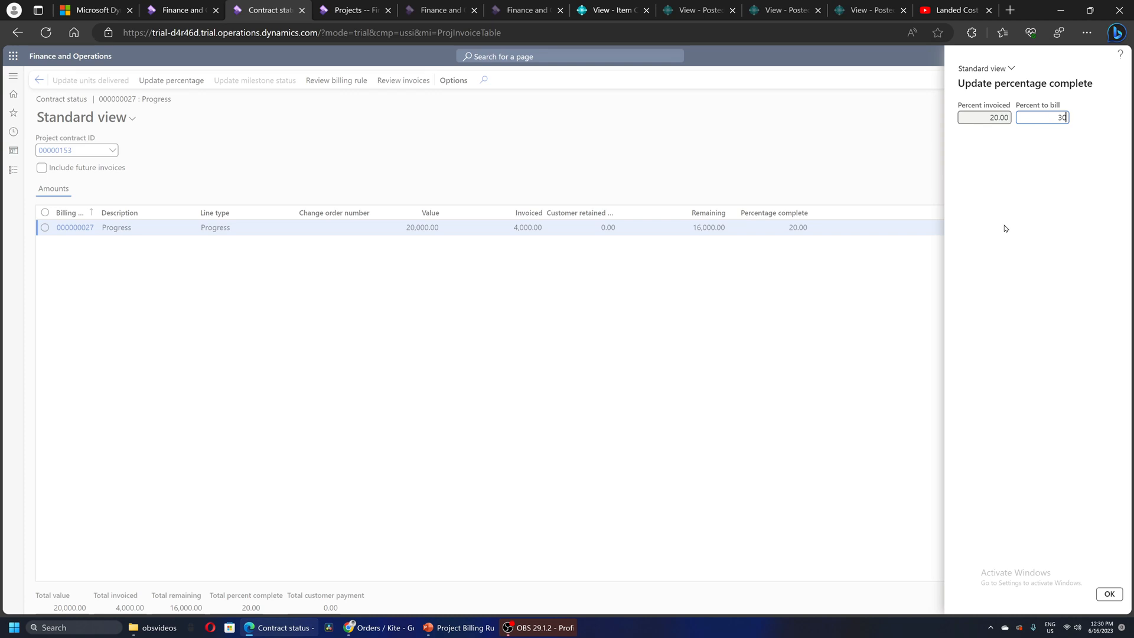
mouse_move(686, 217)
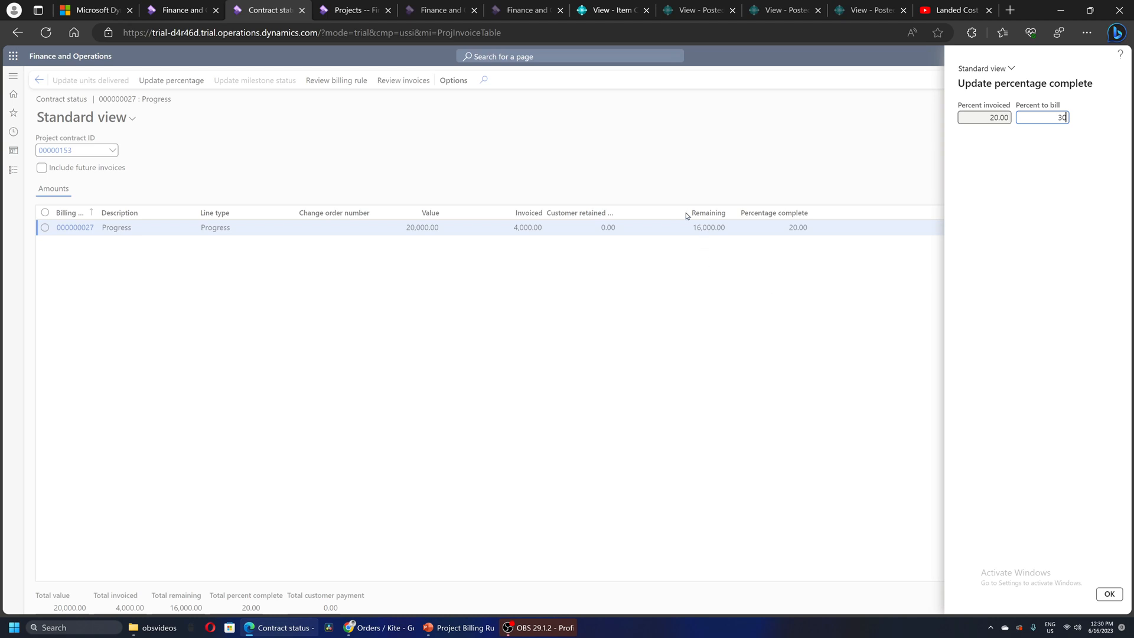
mouse_move(458, 628)
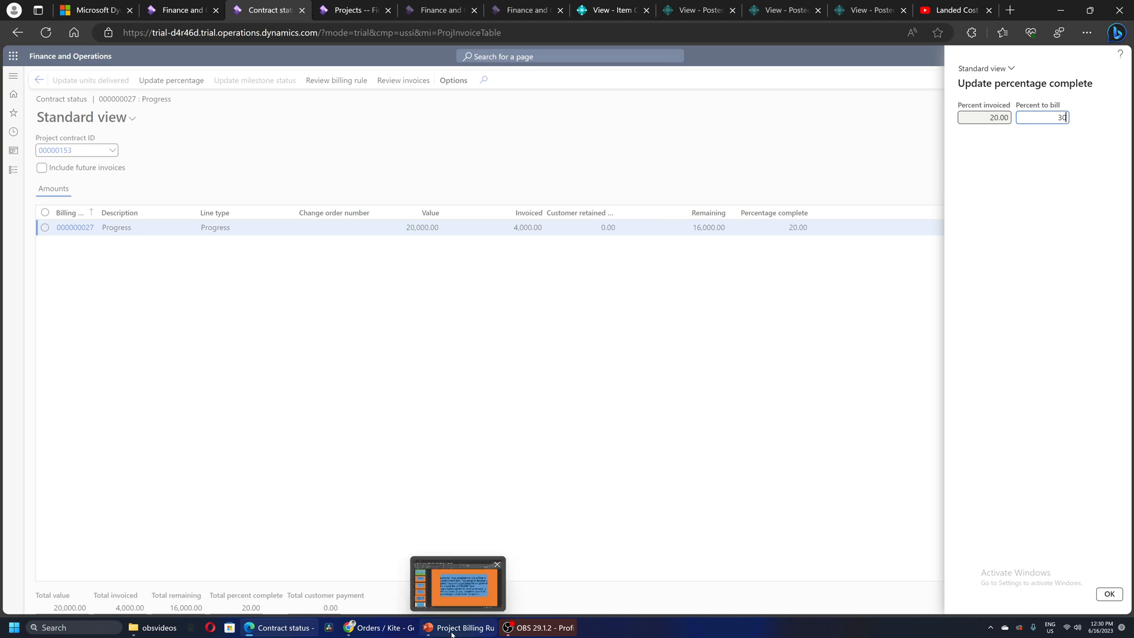